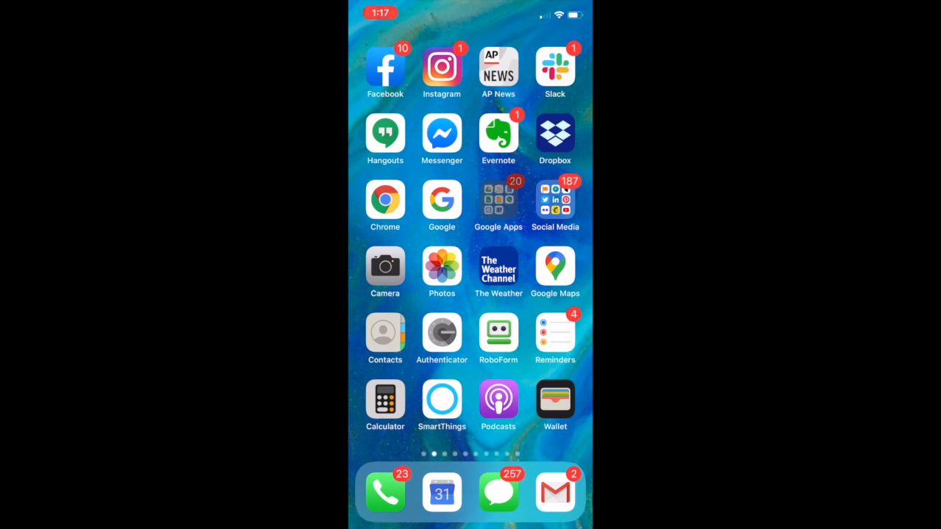
- Launch Google Drive and begin adding a second Google account from the avatar
{"action": "left_click", "coordinate": [498, 200]}
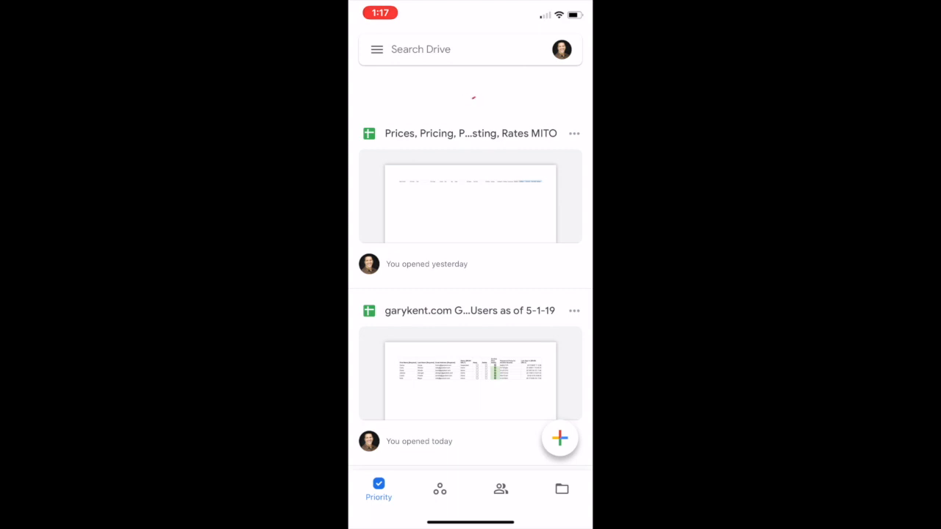
{"action": "left_click", "coordinate": [561, 50]}
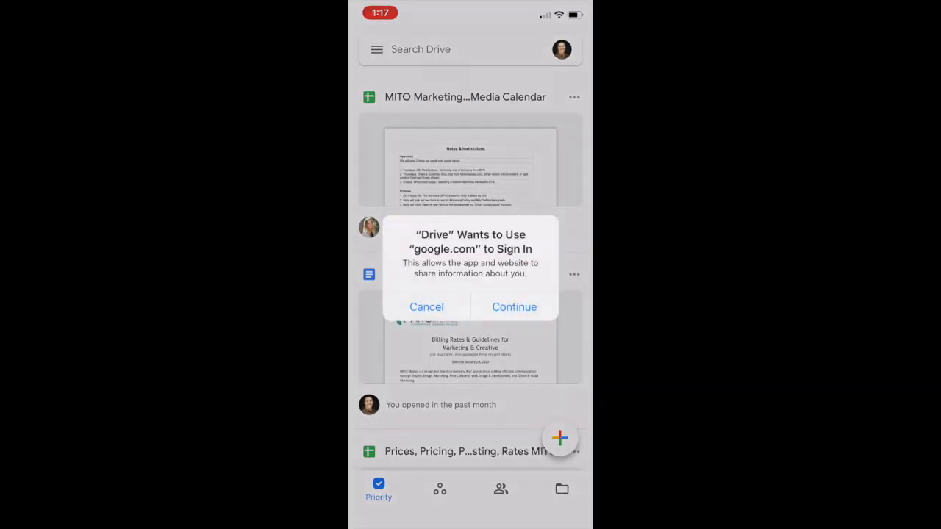
- Allow google.com sign-in, enter the school email, and continue to the district login
{"action": "left_click", "coordinate": [513, 307]}
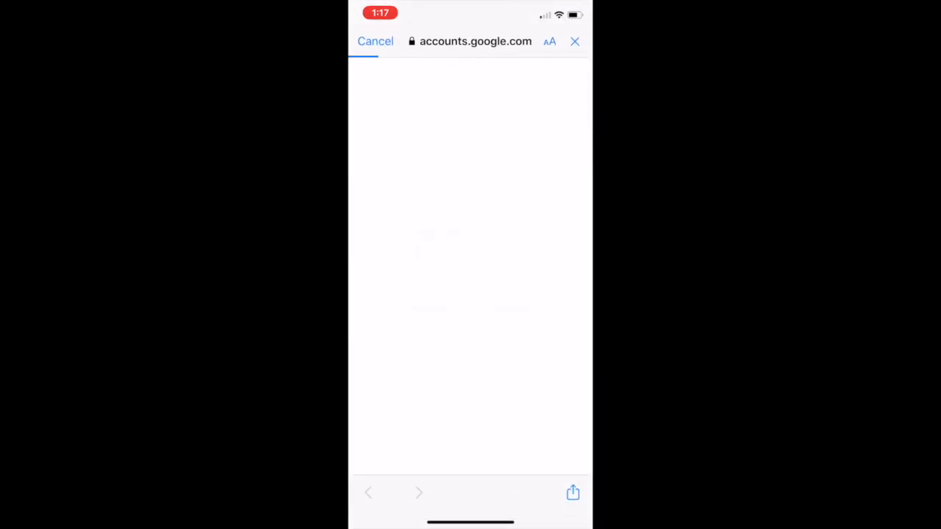
{"action": "left_click", "coordinate": [469, 191]}
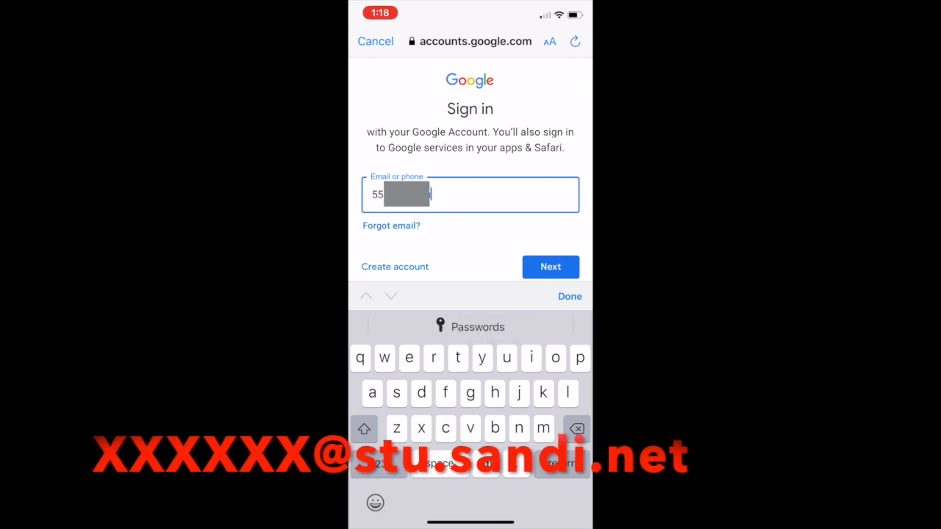
{"action": "type", "text": ".sandi.net"}
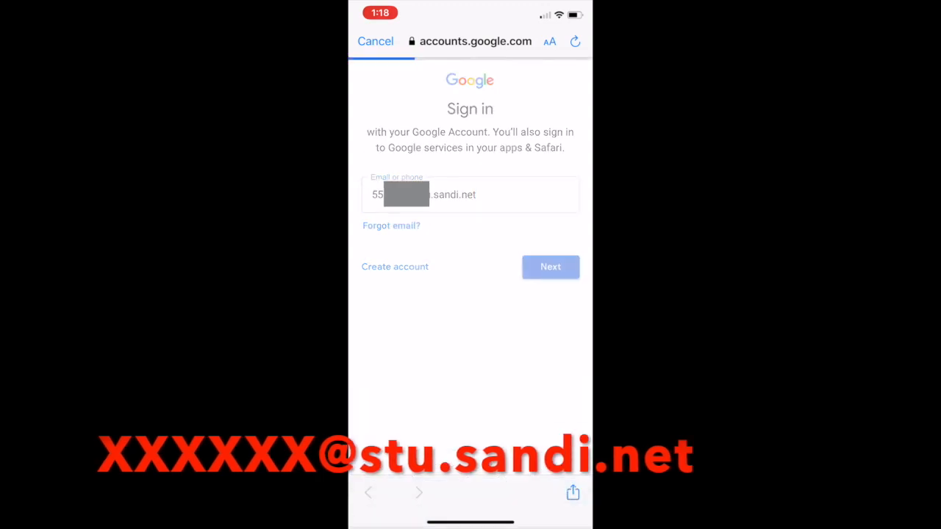
{"action": "left_click", "coordinate": [550, 266]}
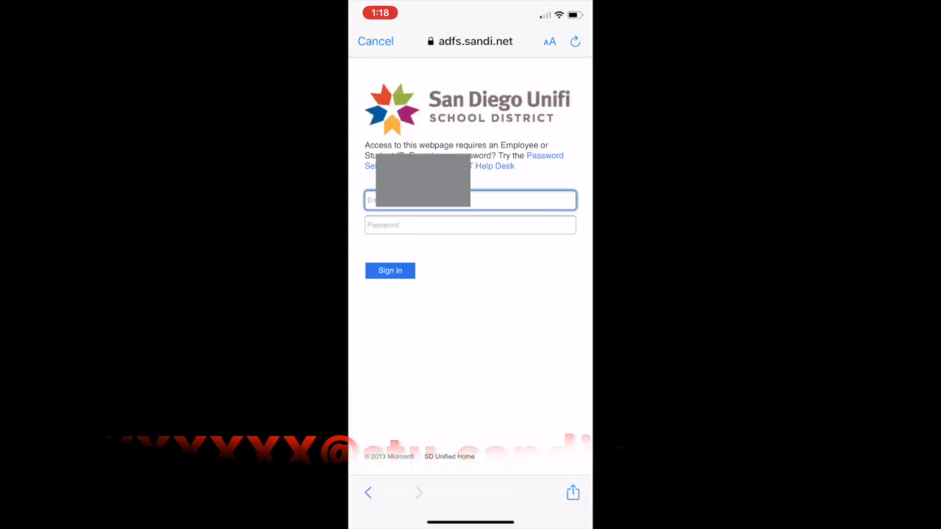
{"action": "left_click", "coordinate": [470, 200]}
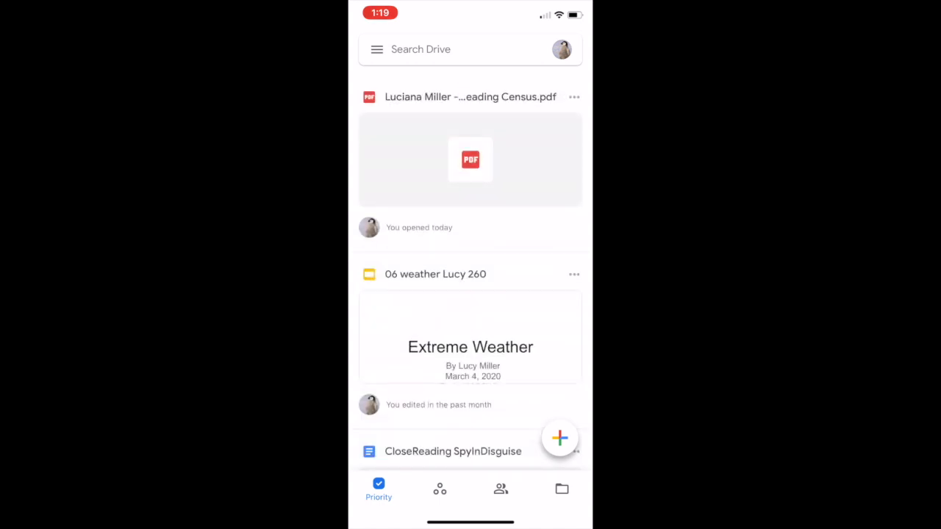
{"action": "scroll", "scroll_direction": "down", "scroll_amount": 3}
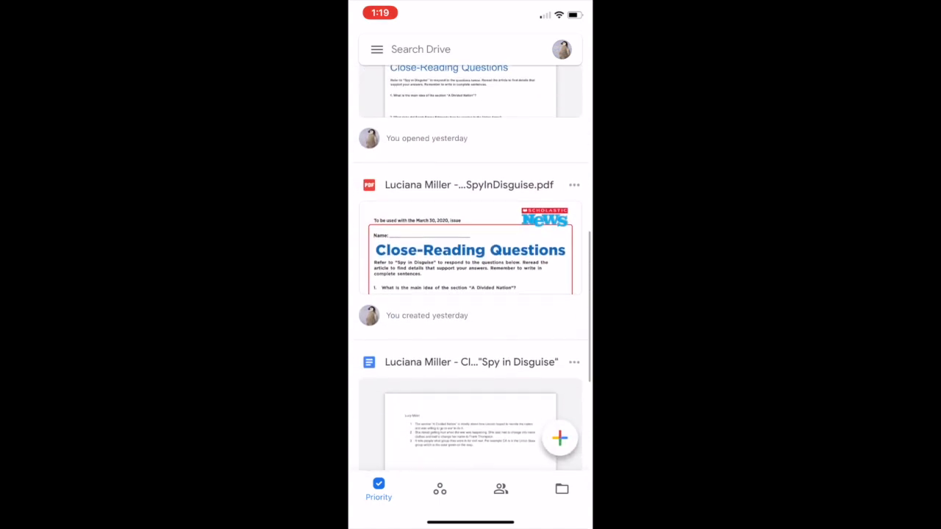
{"action": "scroll", "scroll_direction": "down", "scroll_amount": 3}
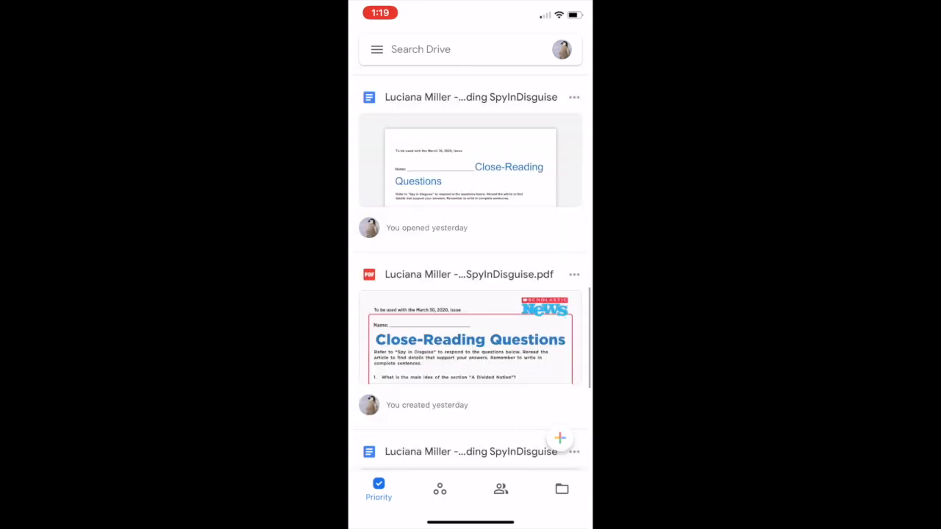
{"action": "scroll", "scroll_direction": "down", "scroll_amount": 3}
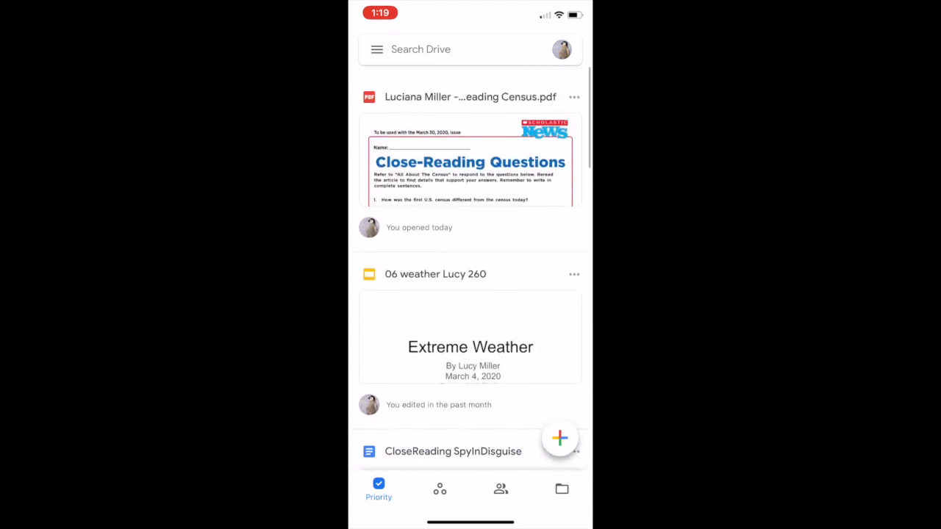
{"action": "left_click", "coordinate": [561, 489]}
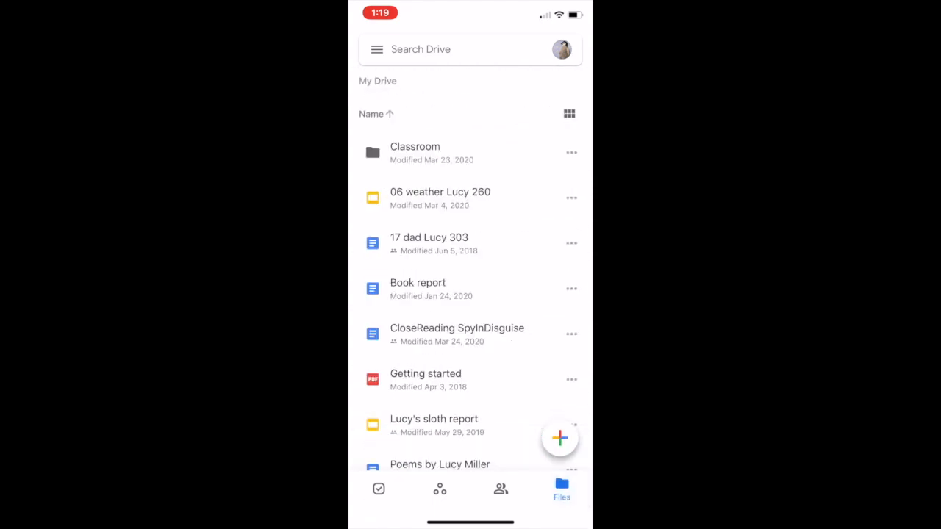
{"action": "left_click", "coordinate": [501, 489]}
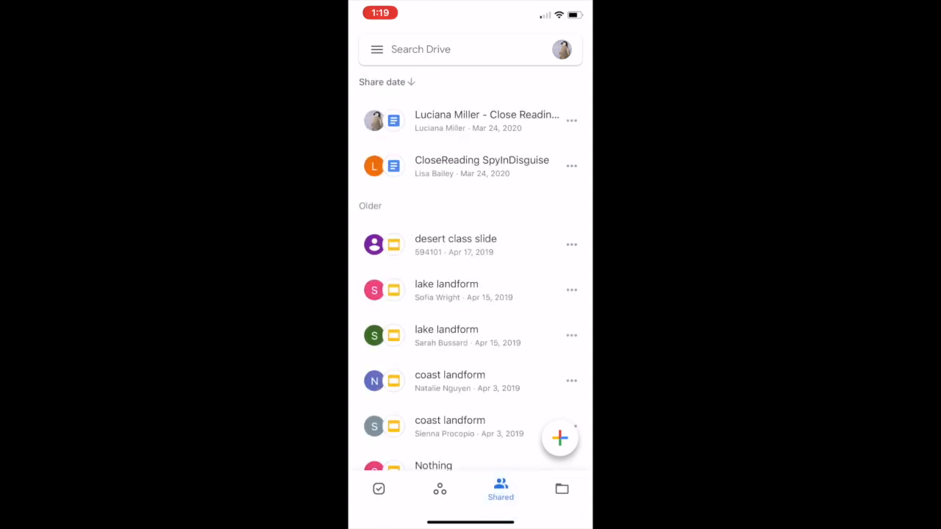
{"action": "left_click", "coordinate": [439, 489]}
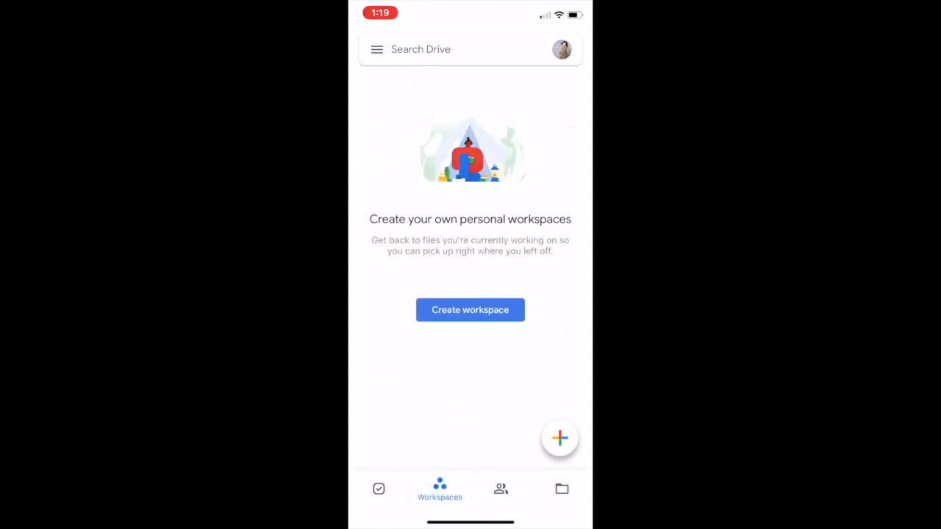
{"action": "left_click", "coordinate": [376, 49]}
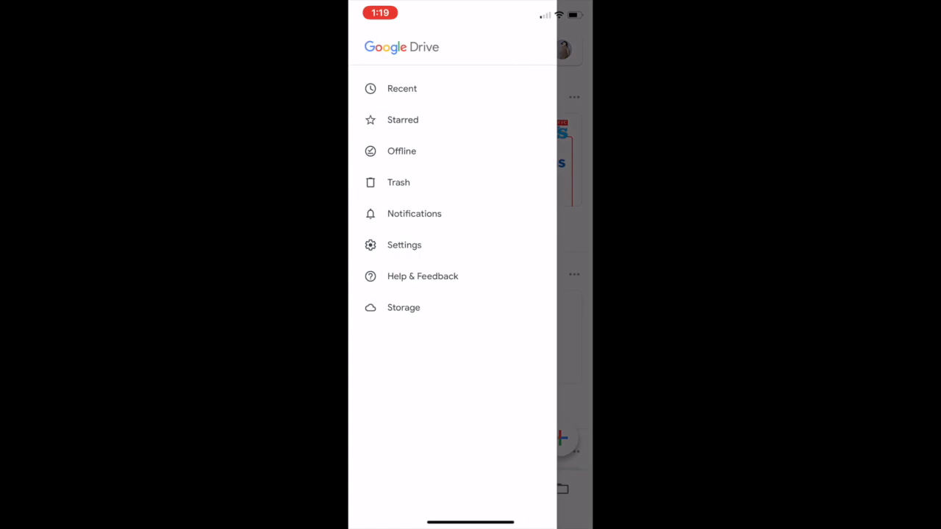
{"action": "left_click", "coordinate": [403, 88]}
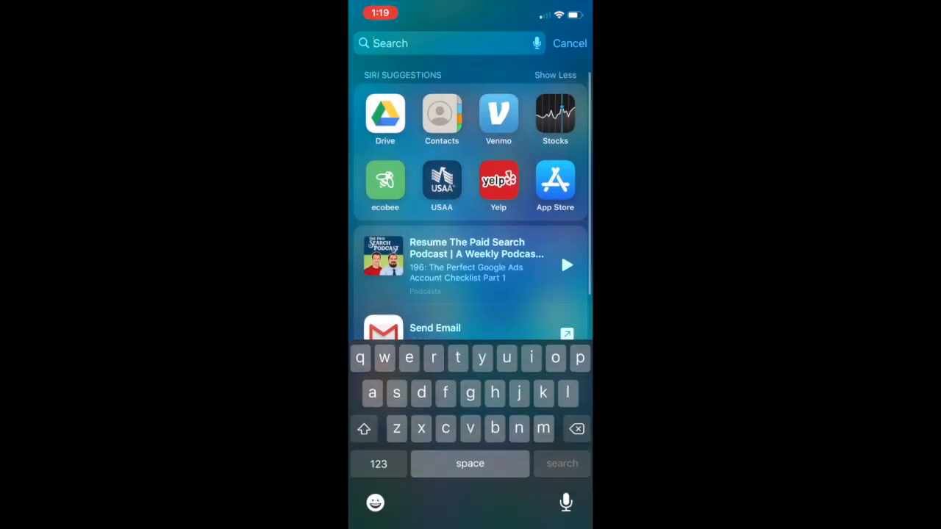
- Find Notes via Spotlight and add a new folder named 'Lucys School Work'
{"action": "type", "text": "note"}
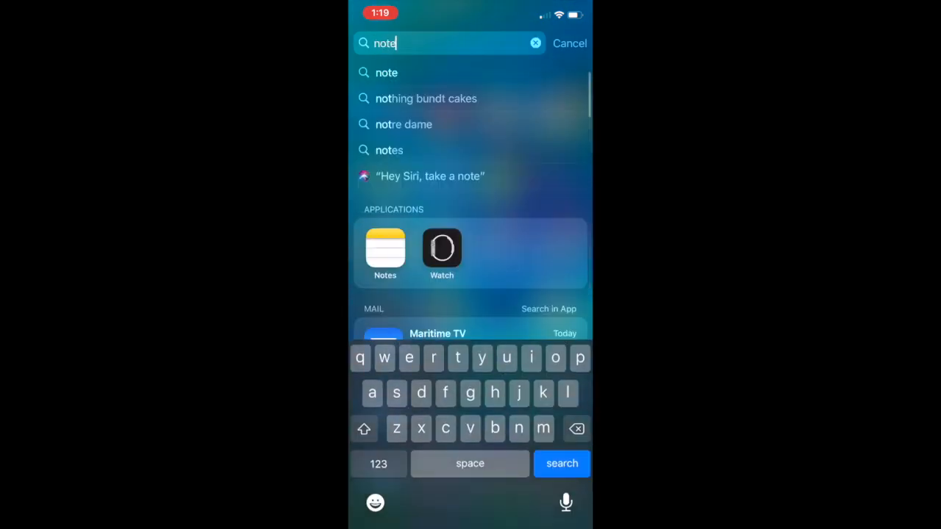
{"action": "left_click", "coordinate": [385, 248]}
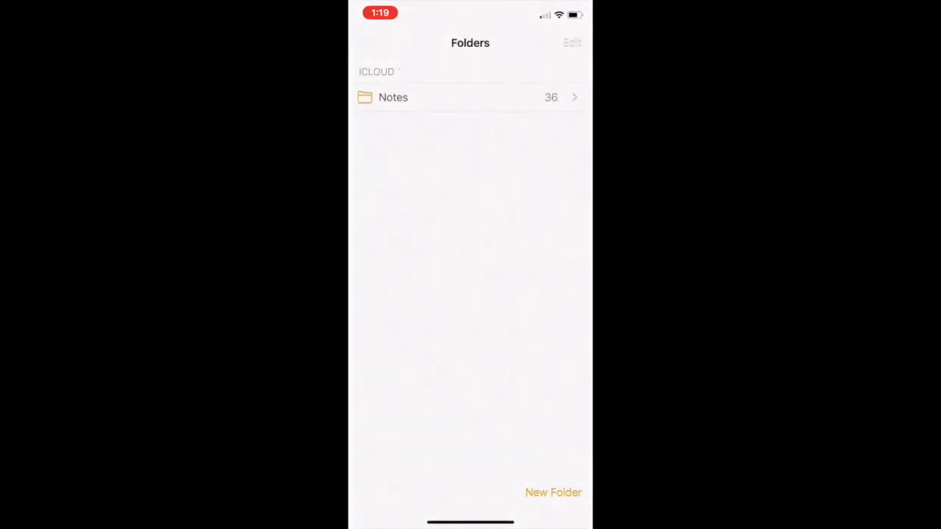
{"action": "left_click", "coordinate": [553, 492]}
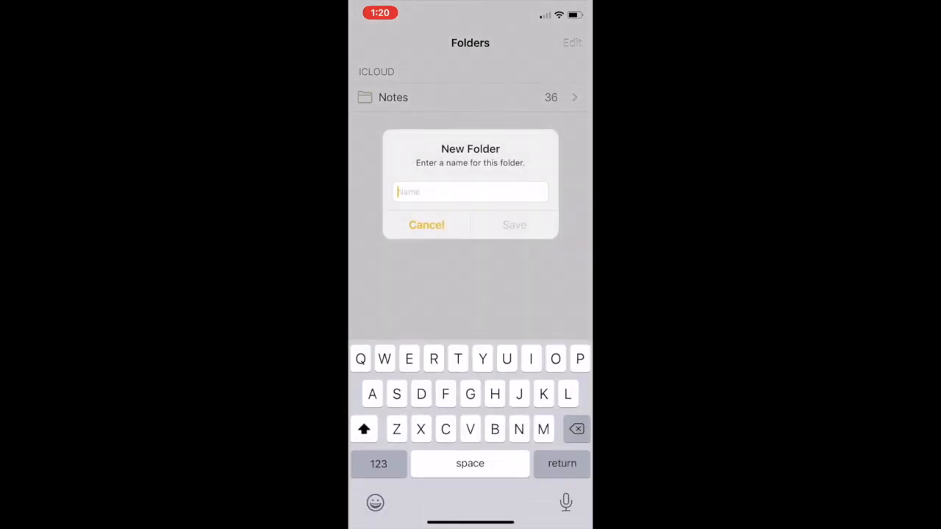
{"action": "type", "text": "Lucys"}
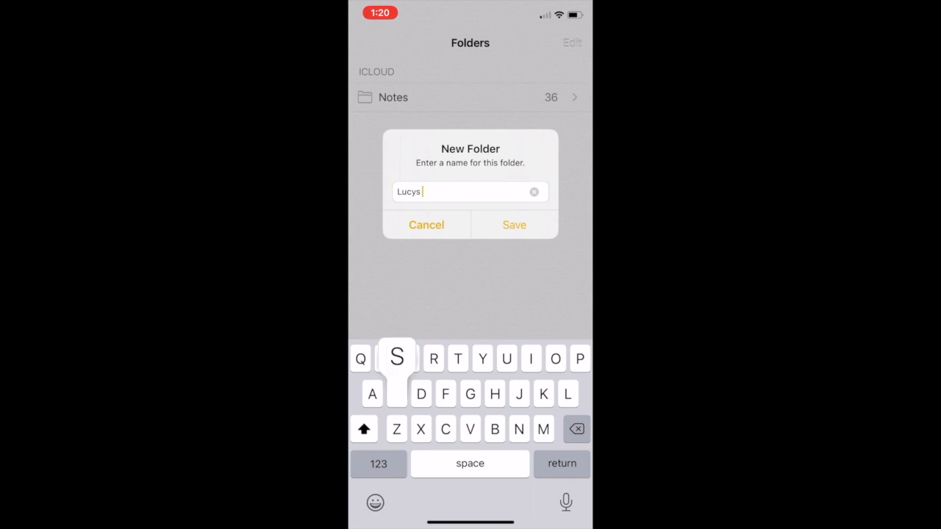
{"action": "type", "text": "School"}
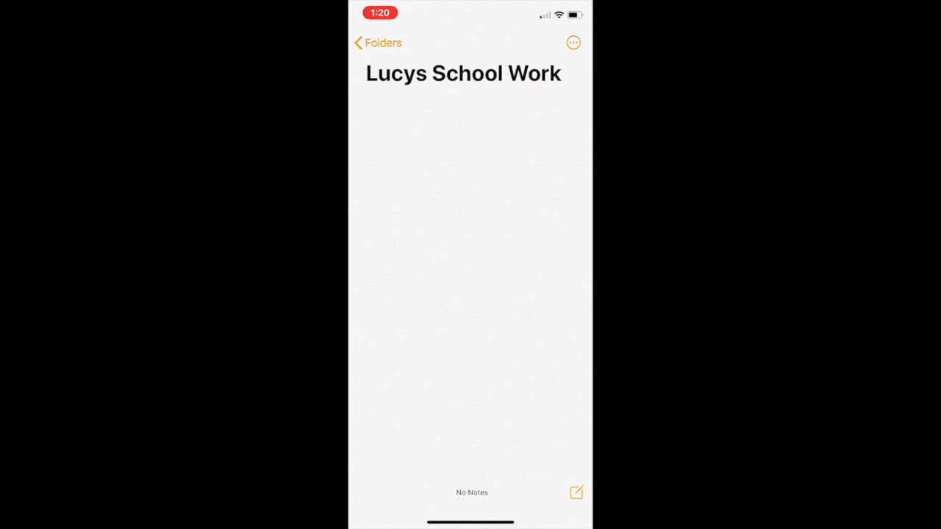
- Compose a note titled 'Assignent 3-25' and launch the document scanner
{"action": "left_click", "coordinate": [576, 493]}
{"action": "type", "text": "Assig"}
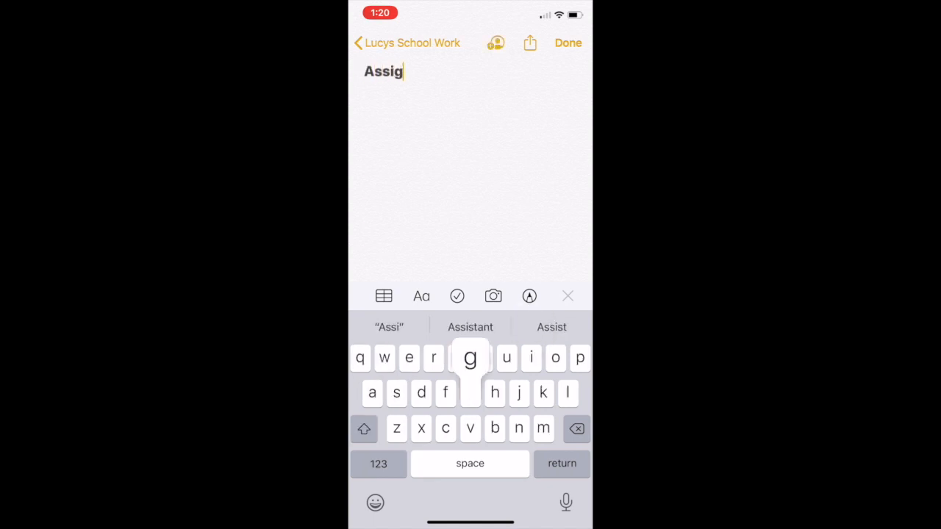
{"action": "type", "text": "nent 3-2"}
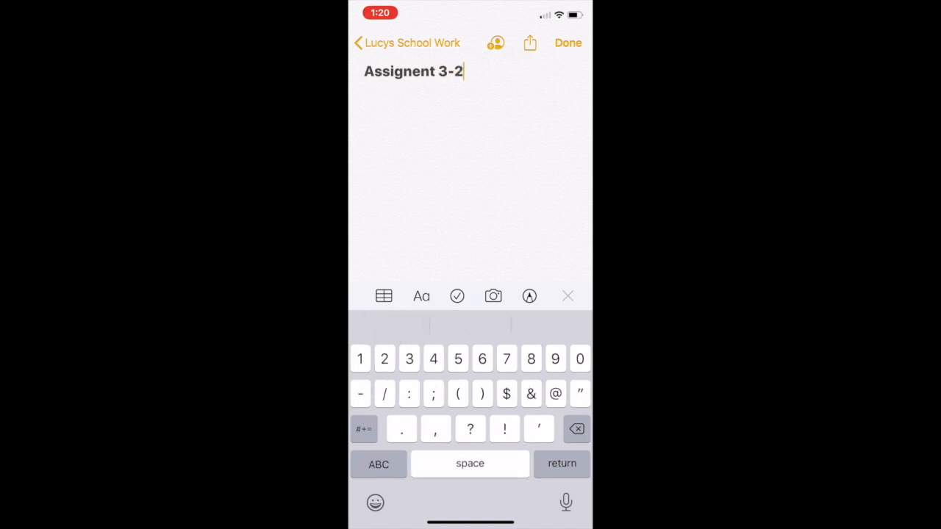
{"action": "type", "text": "5"}
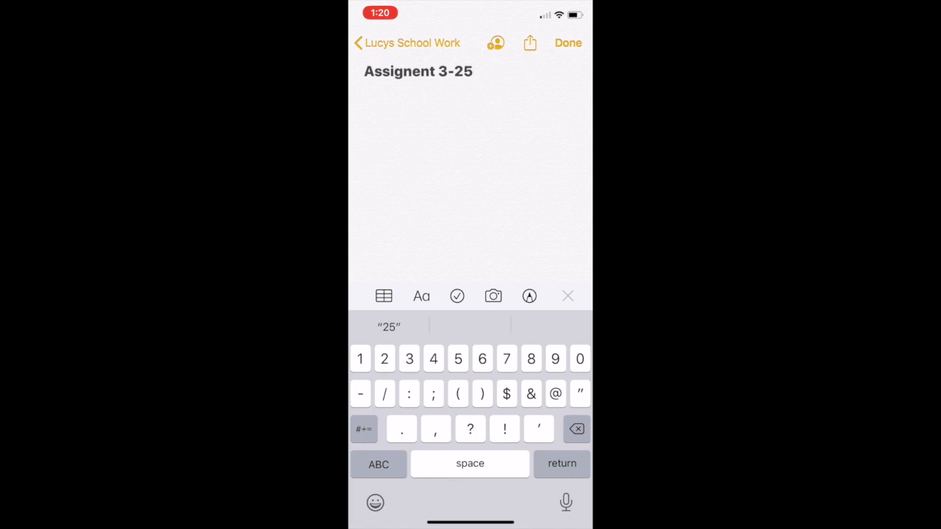
{"action": "left_click", "coordinate": [470, 71]}
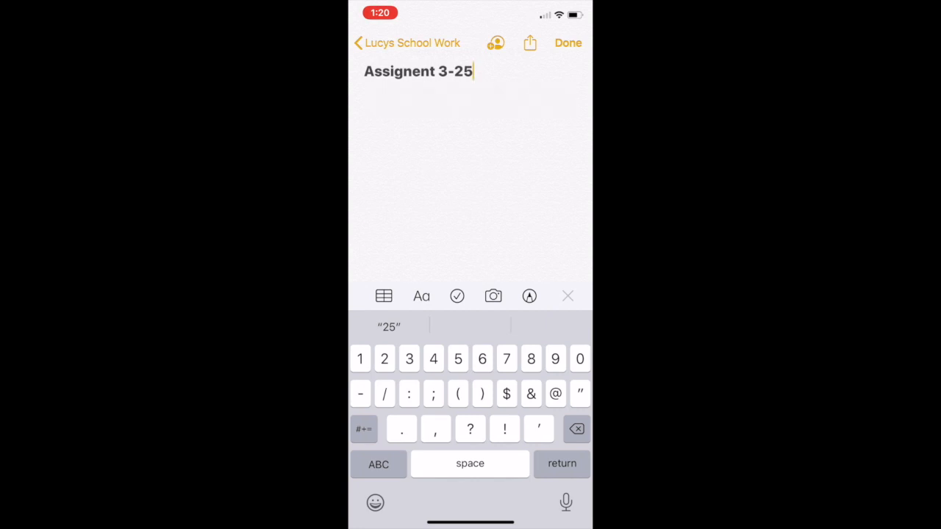
{"action": "left_click", "coordinate": [492, 296]}
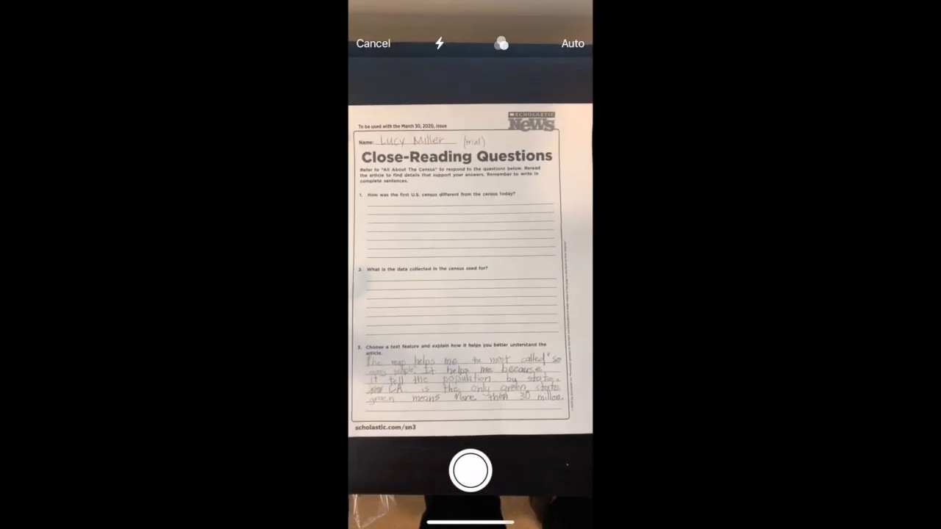
- Capture the Close-Reading Questions worksheet page and save the scan into the note
{"action": "left_click", "coordinate": [470, 471]}
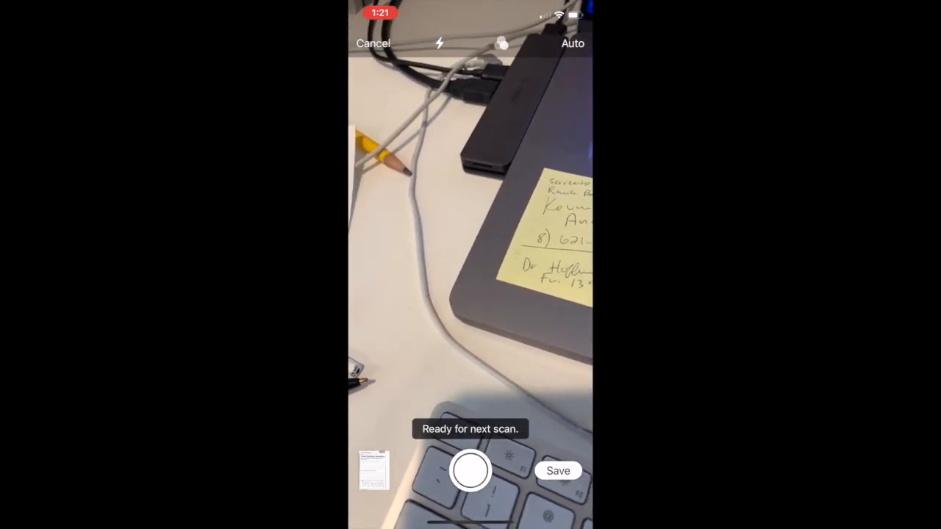
{"action": "left_click", "coordinate": [558, 470]}
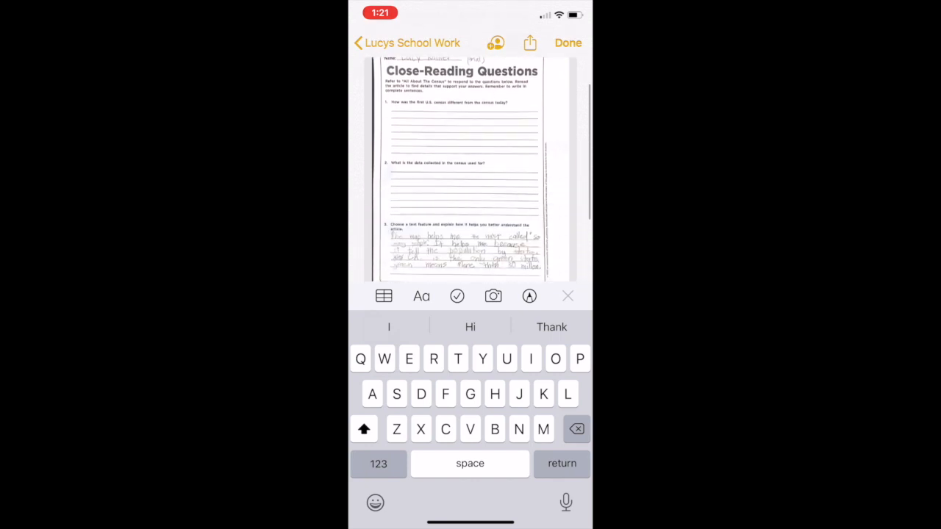
{"action": "scroll", "scroll_direction": "down", "scroll_amount": 3}
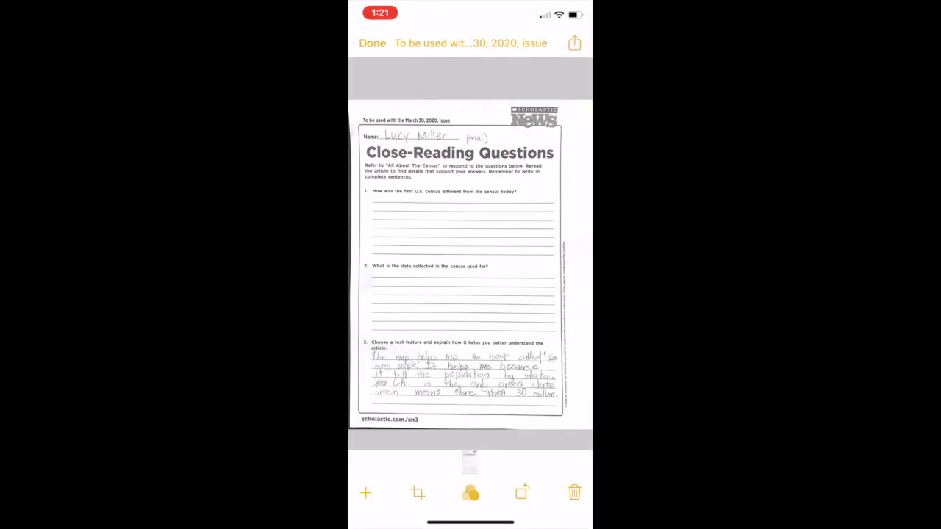
- Share the scanned worksheet as a PDF and expand the full Apps list
{"action": "left_click", "coordinate": [372, 43]}
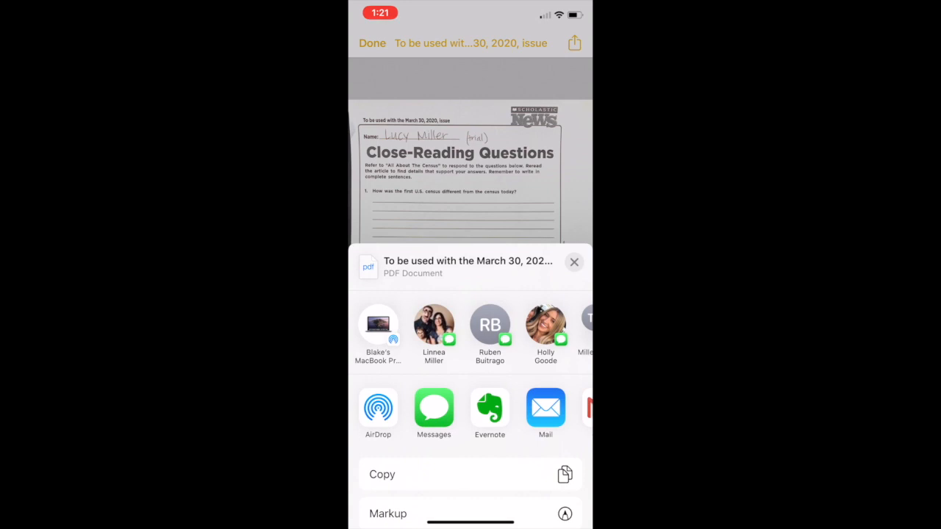
{"action": "scroll", "scroll_direction": "left", "scroll_amount": 3}
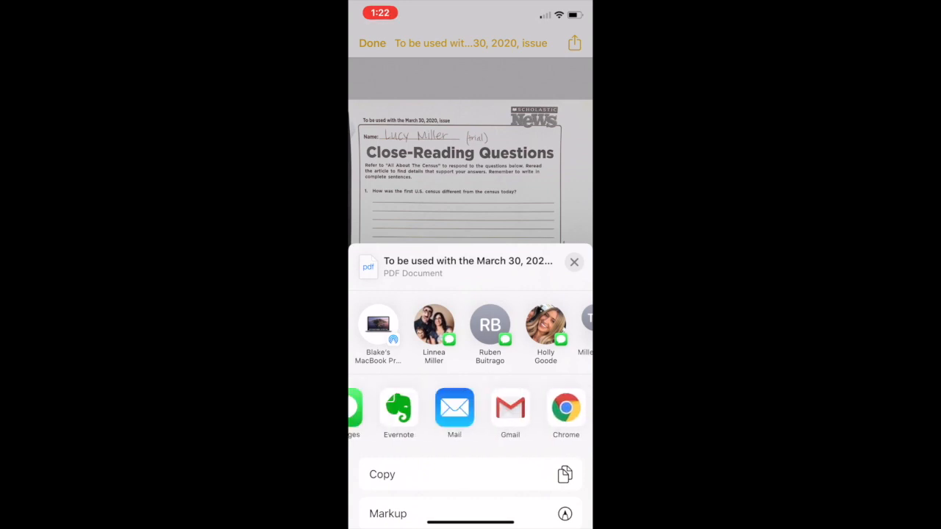
{"action": "scroll", "scroll_direction": "left", "scroll_amount": 3}
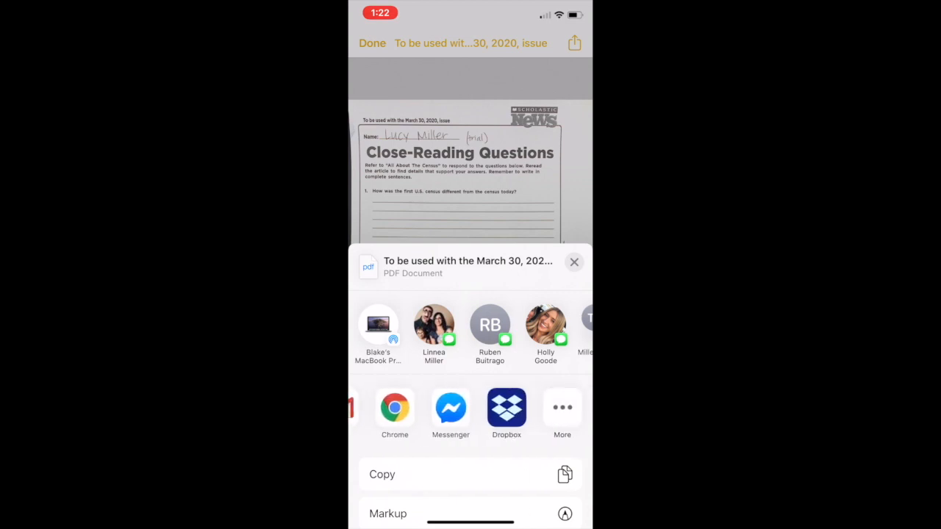
{"action": "left_click", "coordinate": [562, 412]}
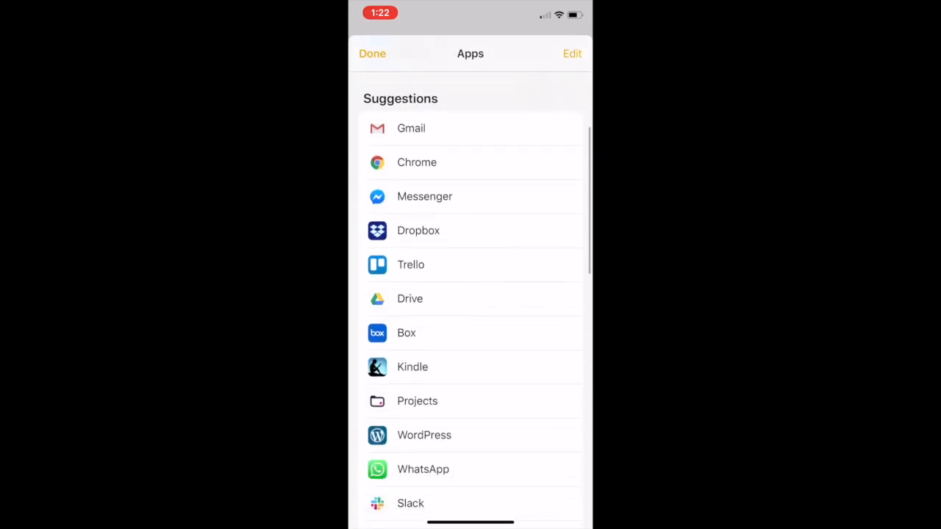
- Edit the share sheet favourites to add Drive and remove Mail
{"action": "scroll", "scroll_direction": "down", "scroll_amount": 3}
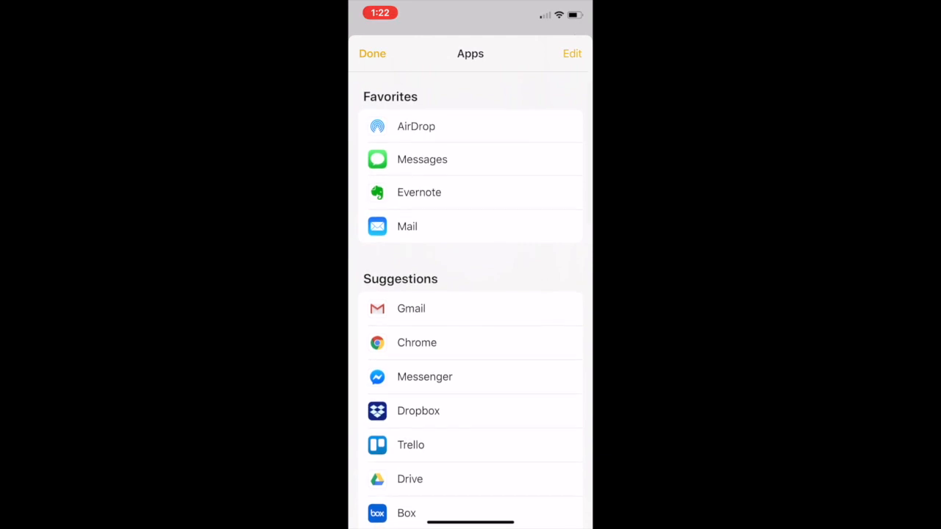
{"action": "left_click", "coordinate": [572, 53]}
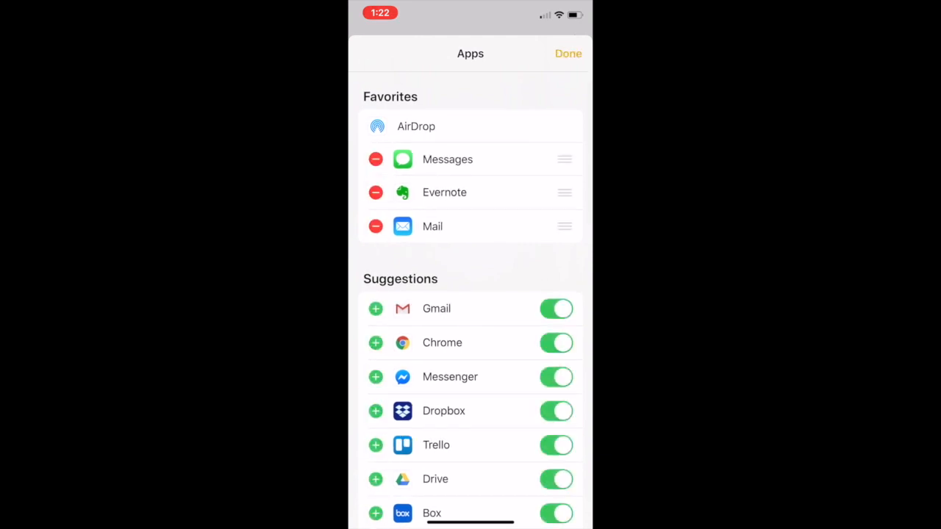
{"action": "scroll", "scroll_direction": "down", "scroll_amount": 3}
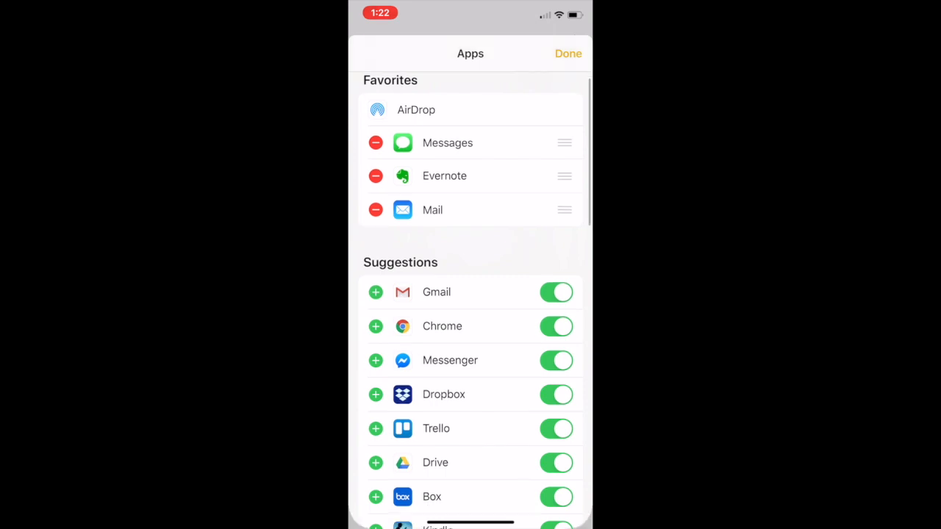
{"action": "scroll", "scroll_direction": "down", "scroll_amount": 3}
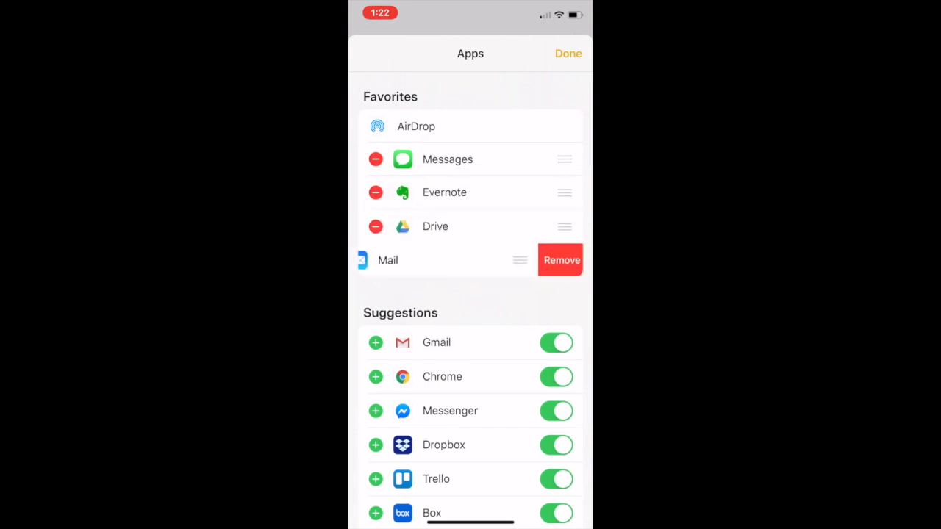
{"action": "left_click", "coordinate": [561, 259]}
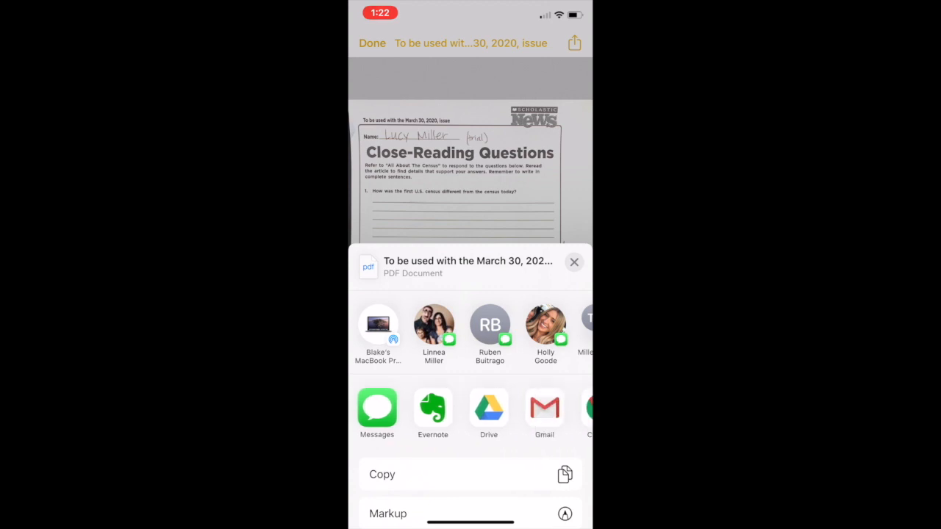
- Close the share sheet and reopen the worksheet scan from the Assignent 3-25 note
{"action": "left_click", "coordinate": [574, 261]}
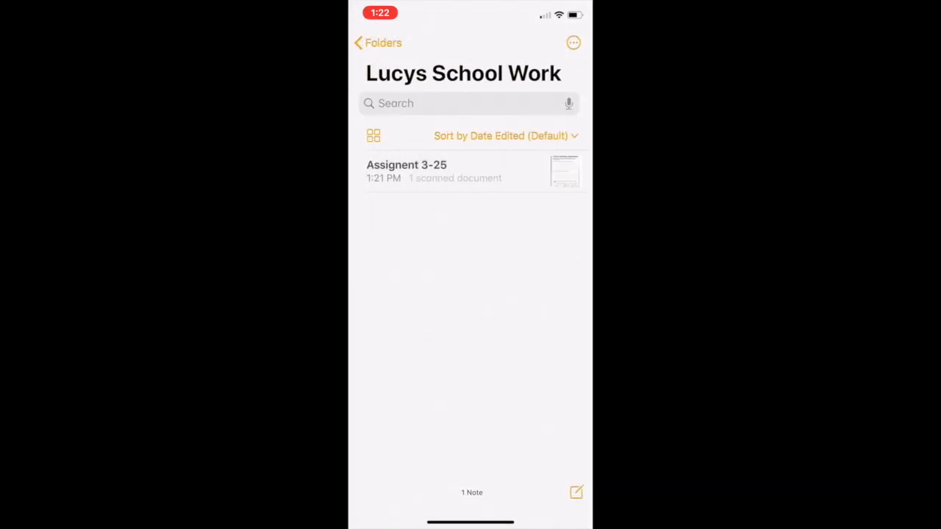
{"action": "left_click", "coordinate": [406, 172]}
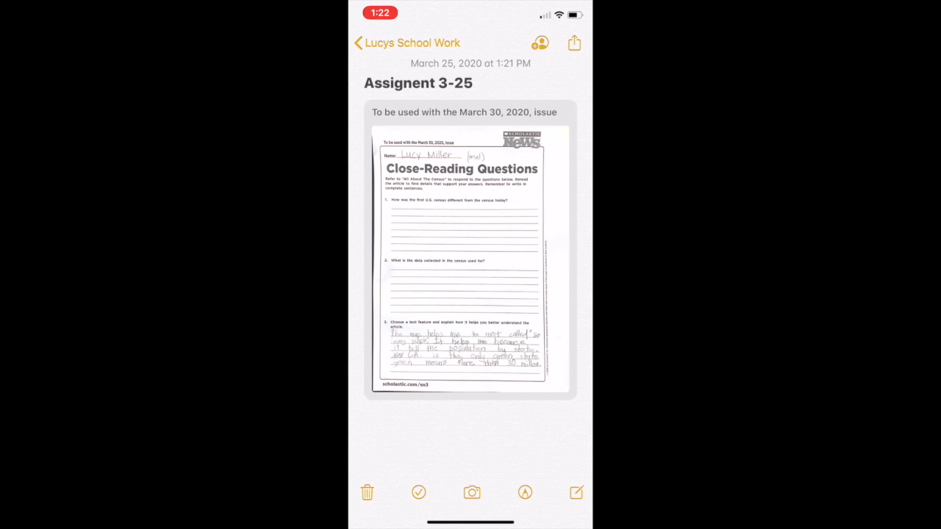
{"action": "left_click", "coordinate": [462, 258]}
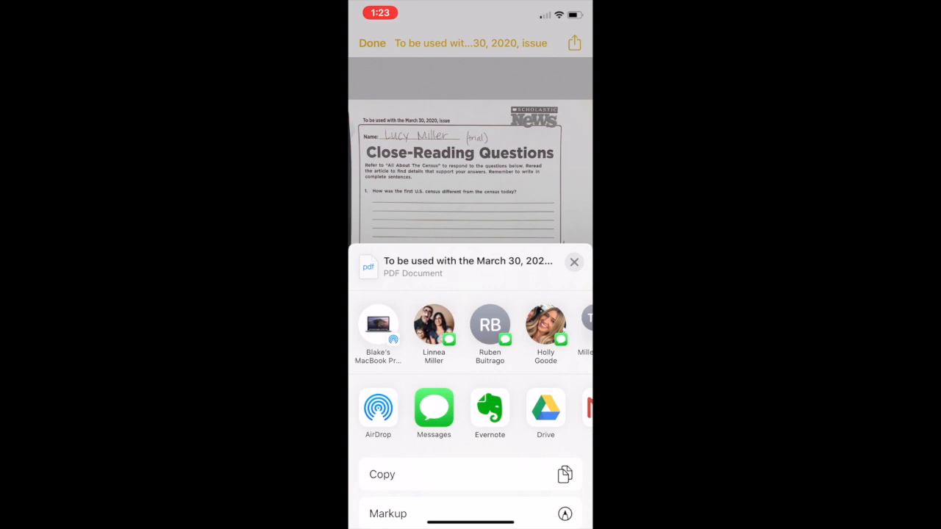
- Upload the worksheet PDF to My Drive via the Drive share option, then check Recent
{"action": "left_click", "coordinate": [545, 408]}
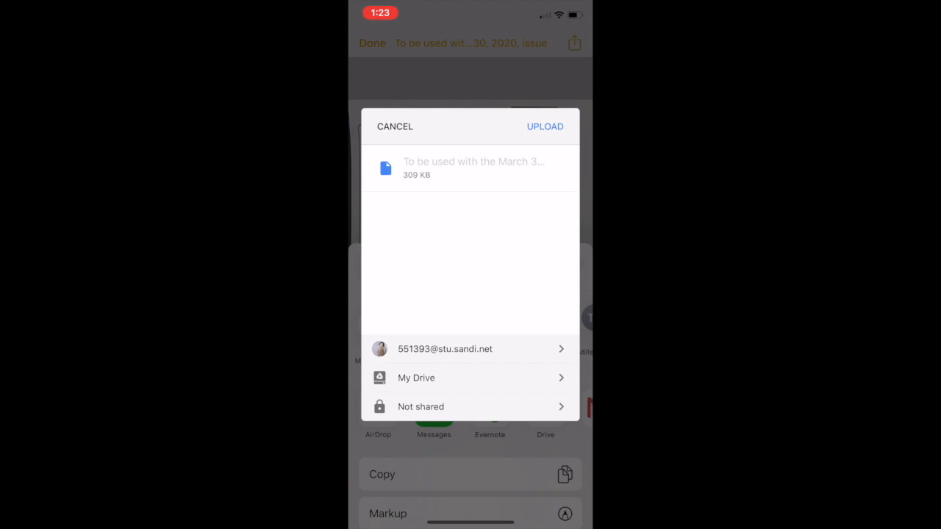
{"action": "left_click", "coordinate": [544, 125]}
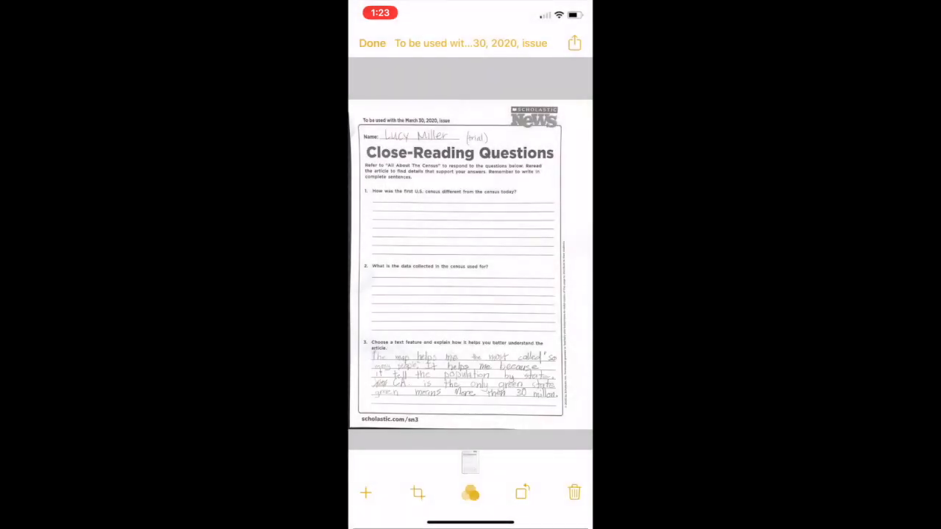
{"action": "left_click", "coordinate": [372, 43]}
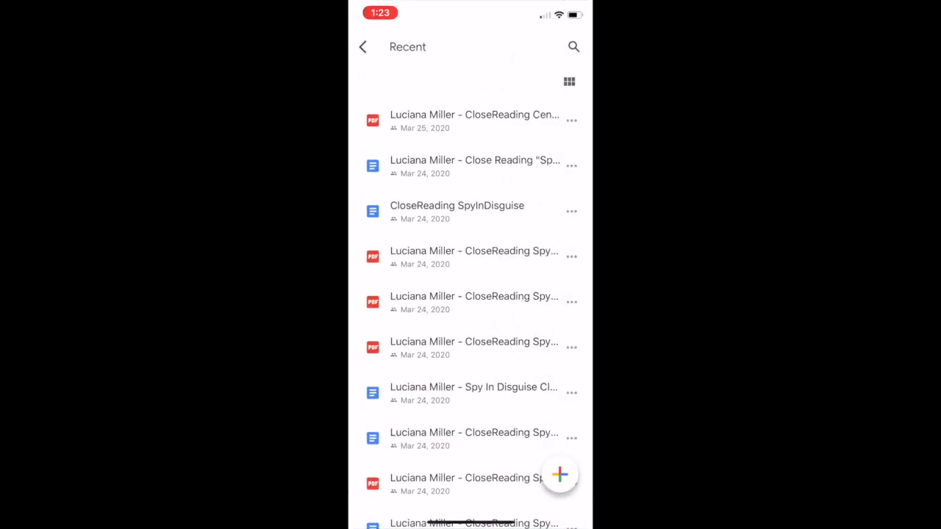
{"action": "left_click", "coordinate": [363, 46]}
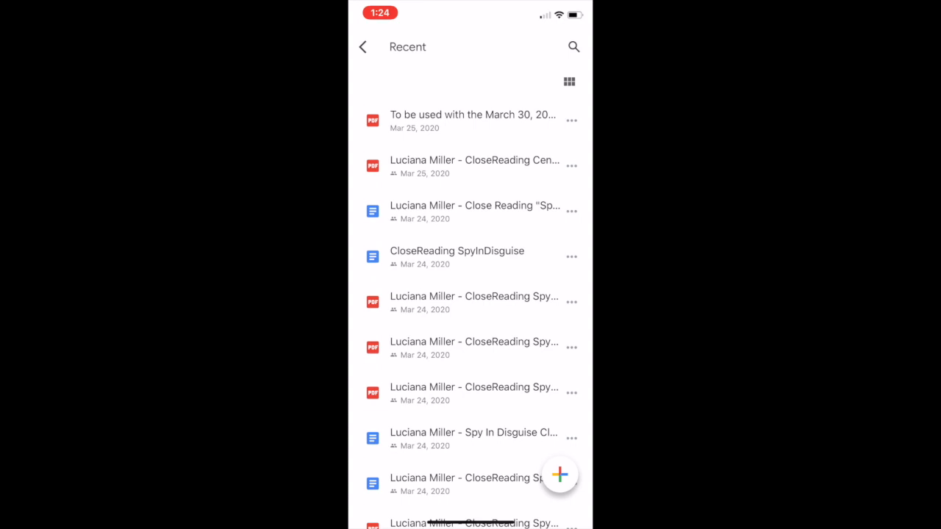
{"action": "left_click", "coordinate": [473, 120]}
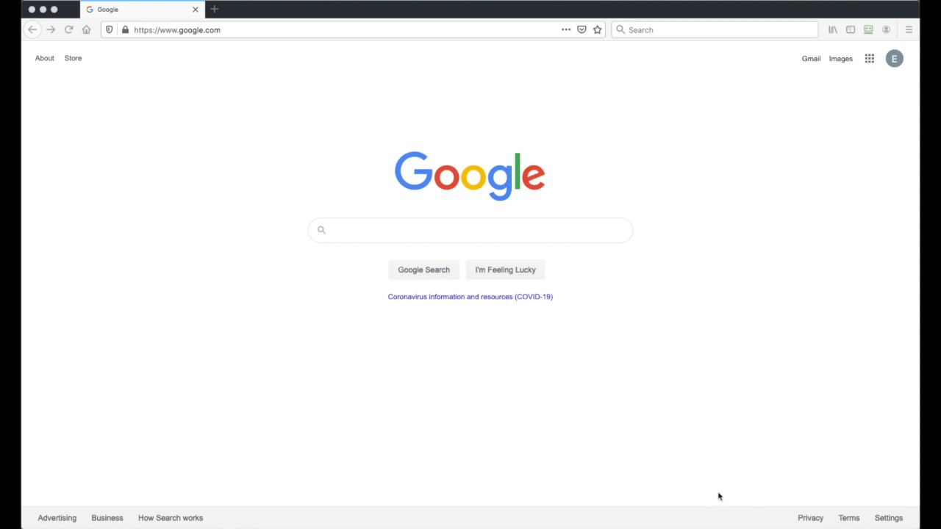
{"action": "mouse_move", "coordinate": [556, 155]}
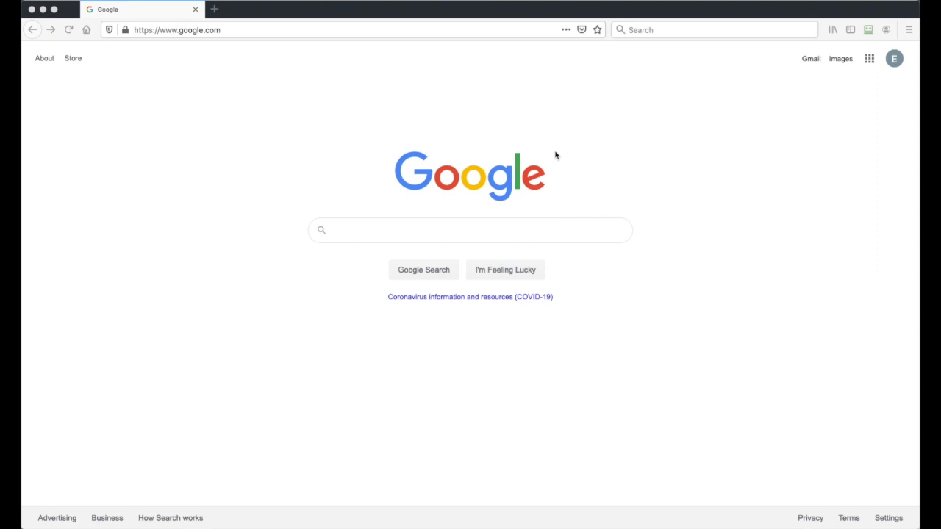
{"action": "mouse_move", "coordinate": [559, 156]}
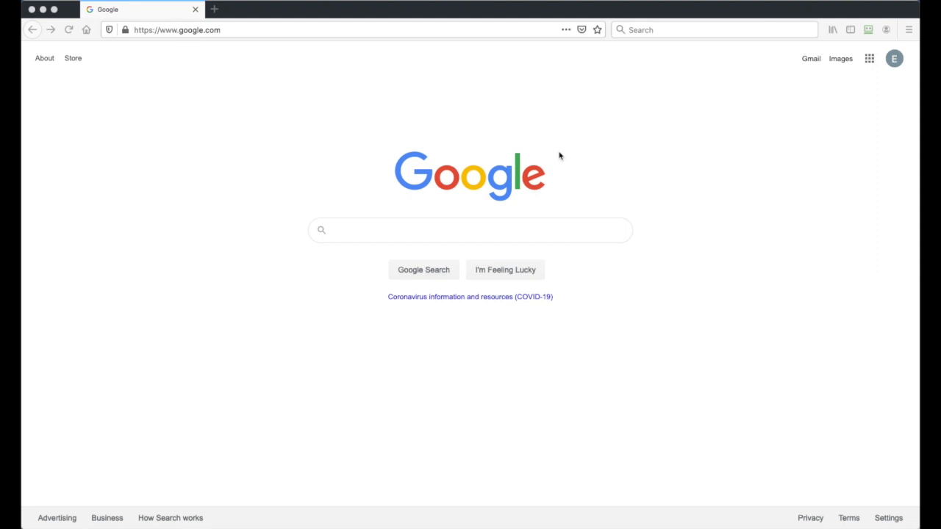
{"action": "mouse_move", "coordinate": [625, 89]}
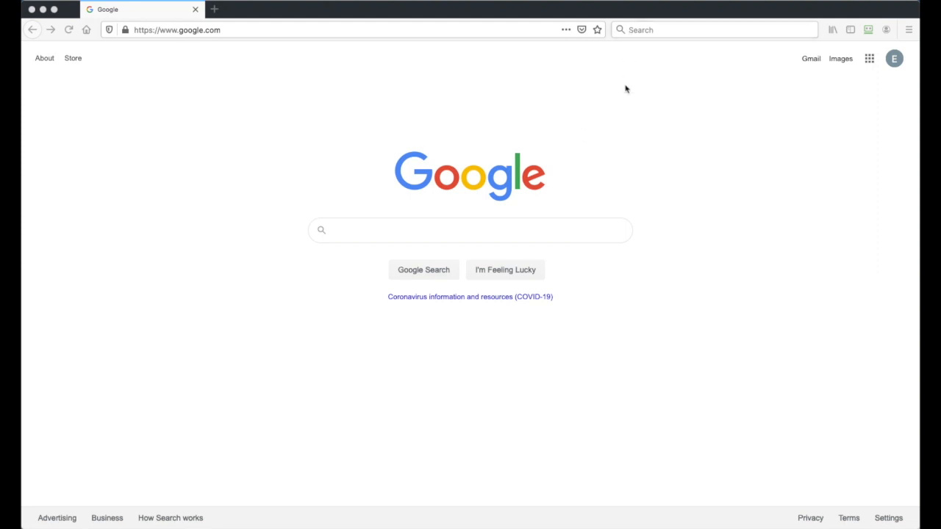
{"action": "mouse_move", "coordinate": [591, 127]}
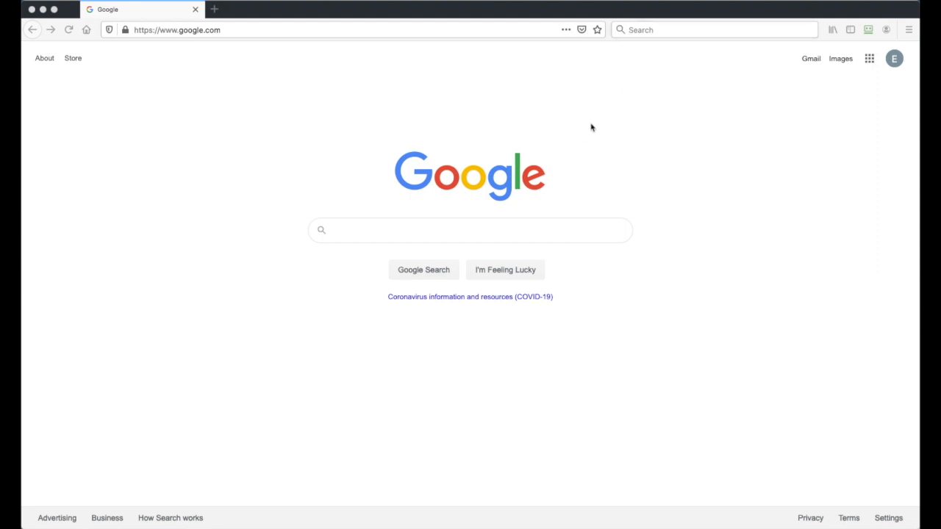
{"action": "mouse_move", "coordinate": [638, 147]}
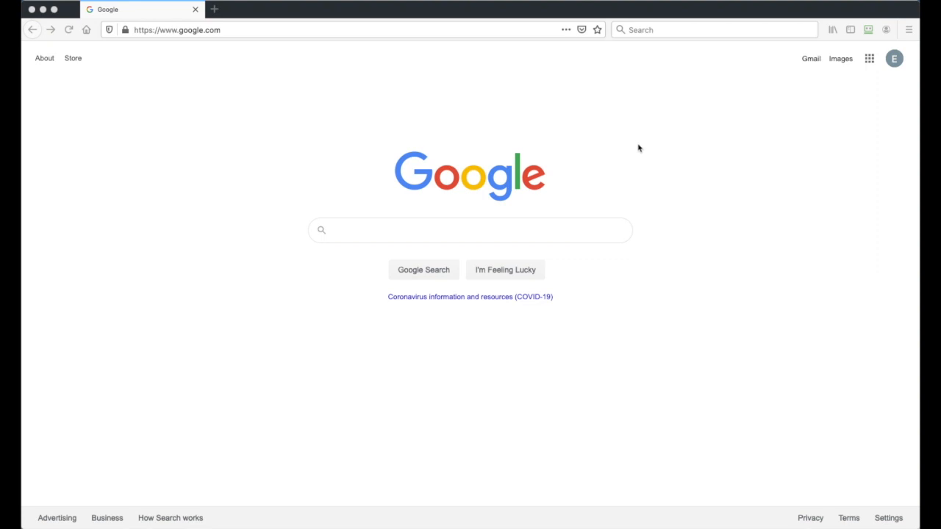
{"action": "mouse_move", "coordinate": [835, 112]}
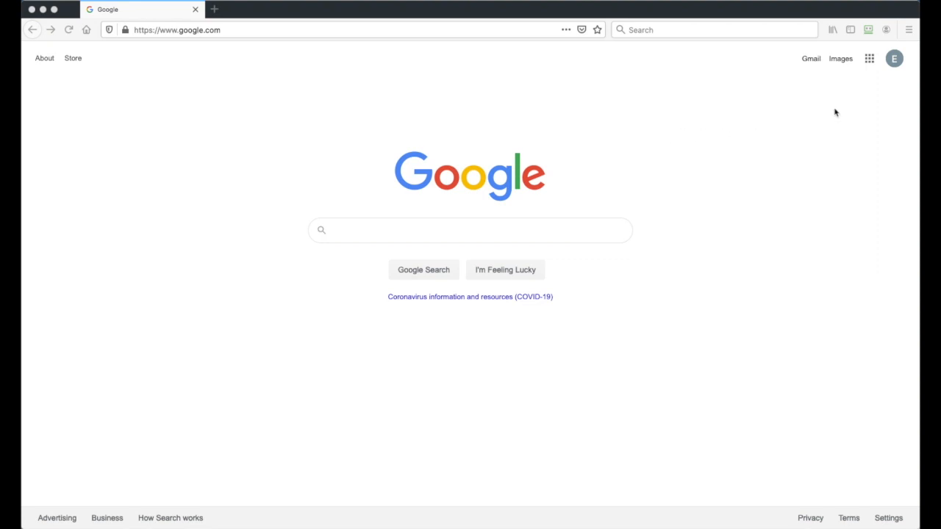
{"action": "mouse_move", "coordinate": [853, 106]}
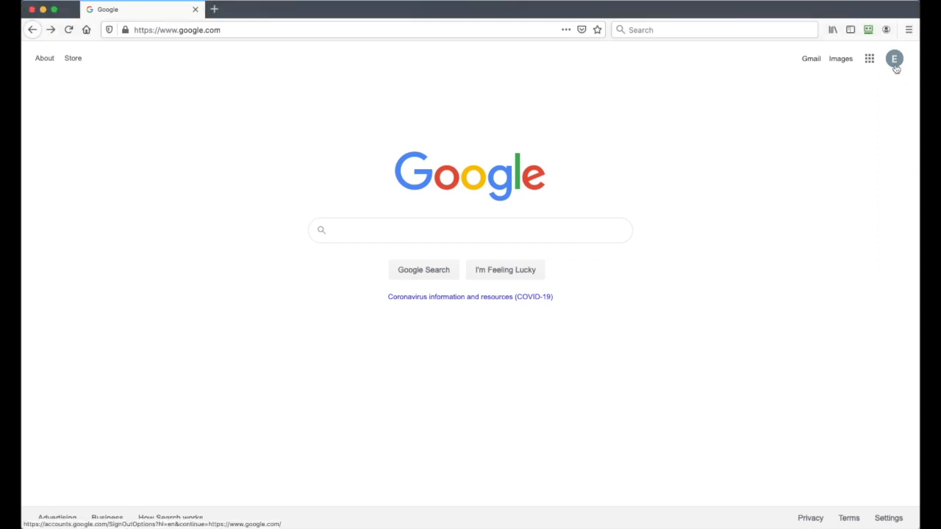
- Click the profile avatar on google.com to open the account switcher
{"action": "left_click", "coordinate": [894, 58]}
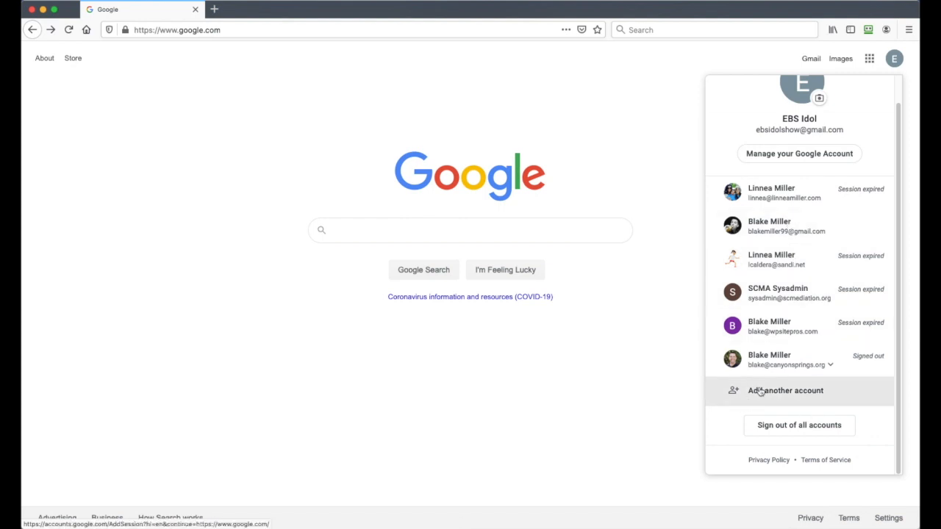
{"action": "left_click", "coordinate": [785, 390]}
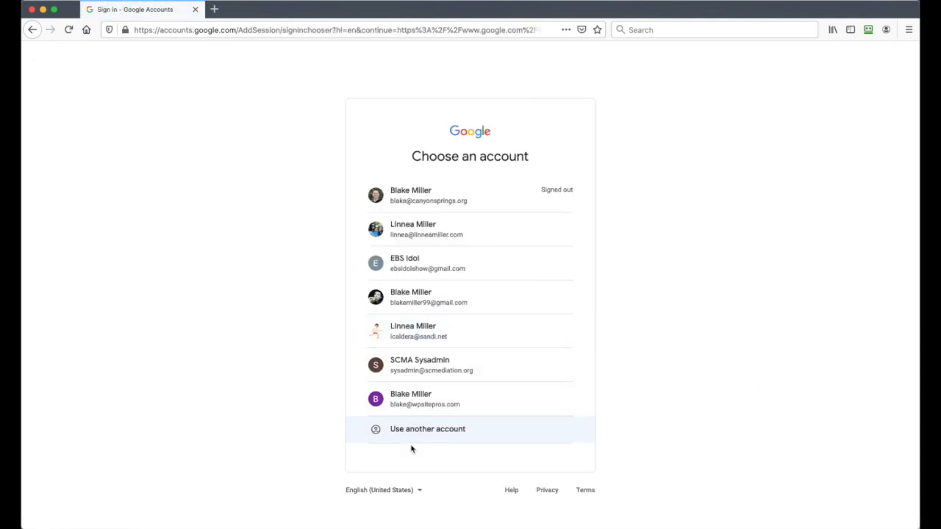
{"action": "left_click", "coordinate": [427, 429]}
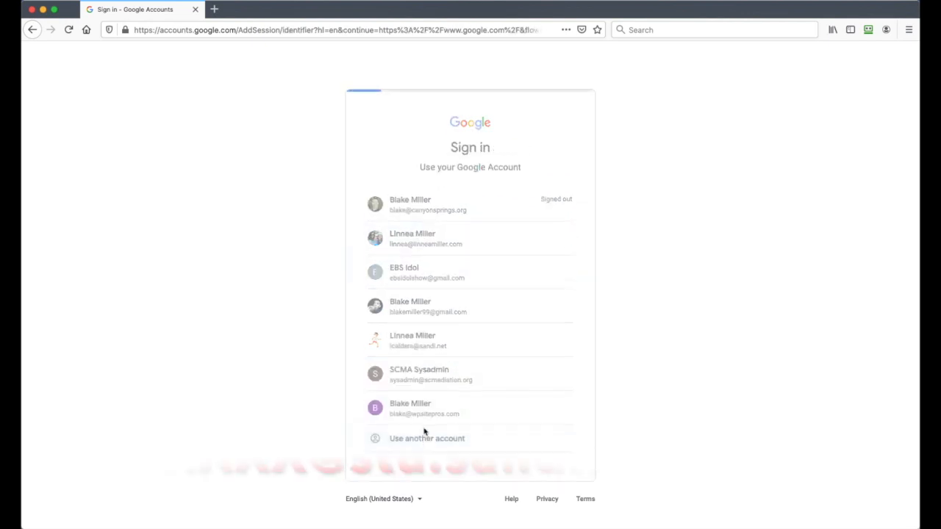
{"action": "left_click", "coordinate": [426, 438]}
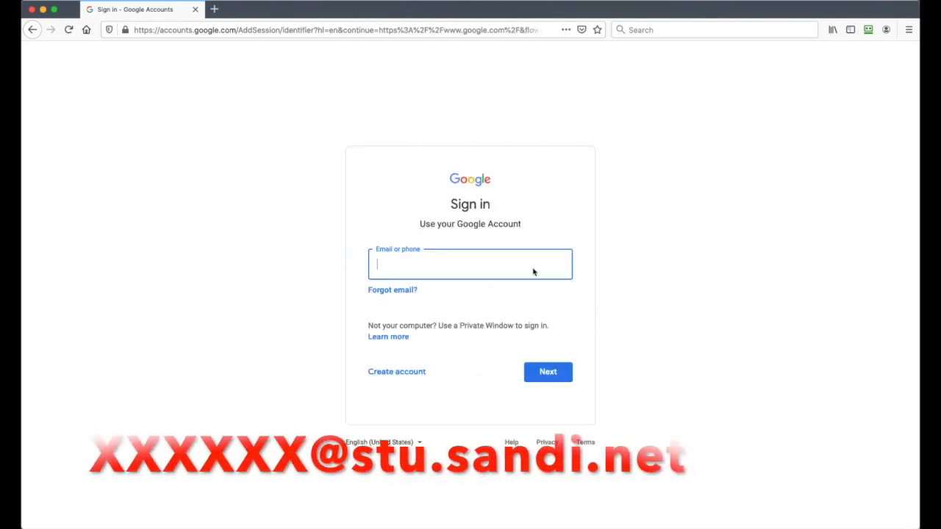
{"action": "mouse_move", "coordinate": [816, 79]}
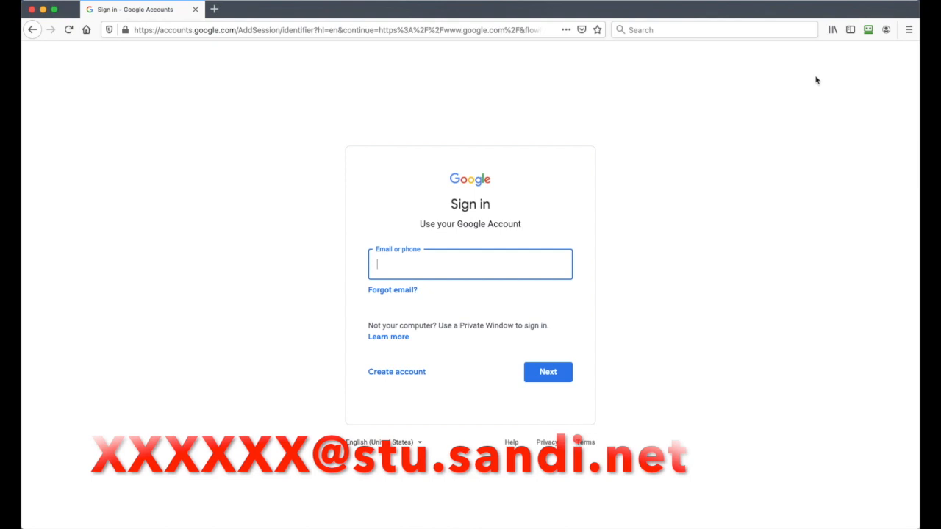
{"action": "left_click", "coordinate": [868, 30]}
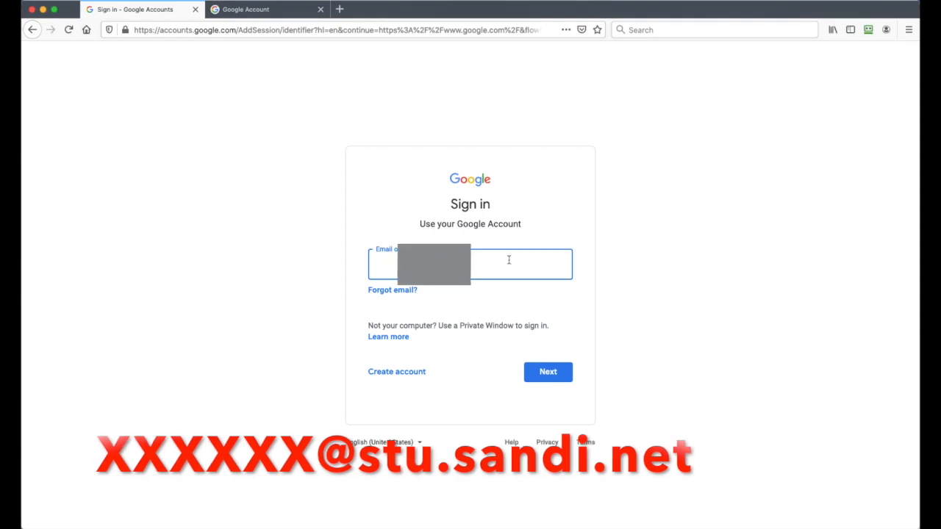
{"action": "type", "text": "5513"}
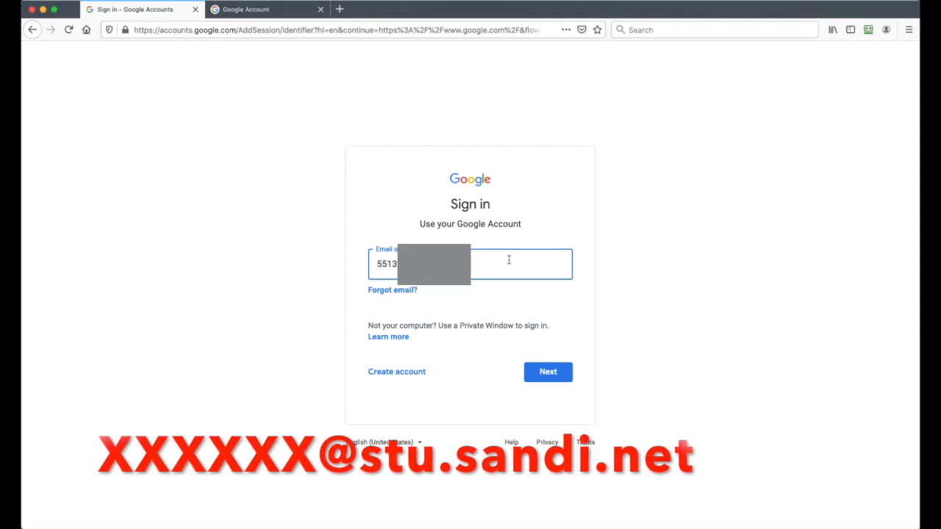
{"action": "left_click", "coordinate": [548, 371]}
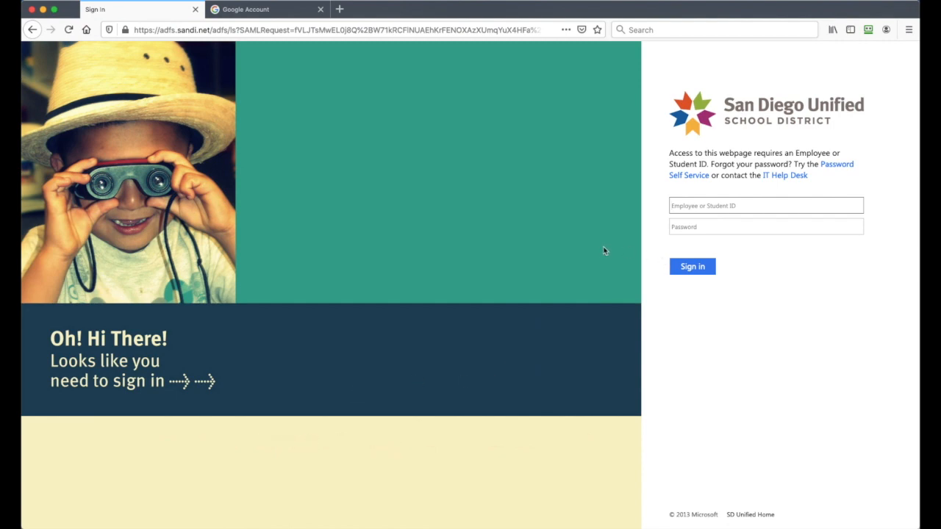
{"action": "mouse_move", "coordinate": [598, 255]}
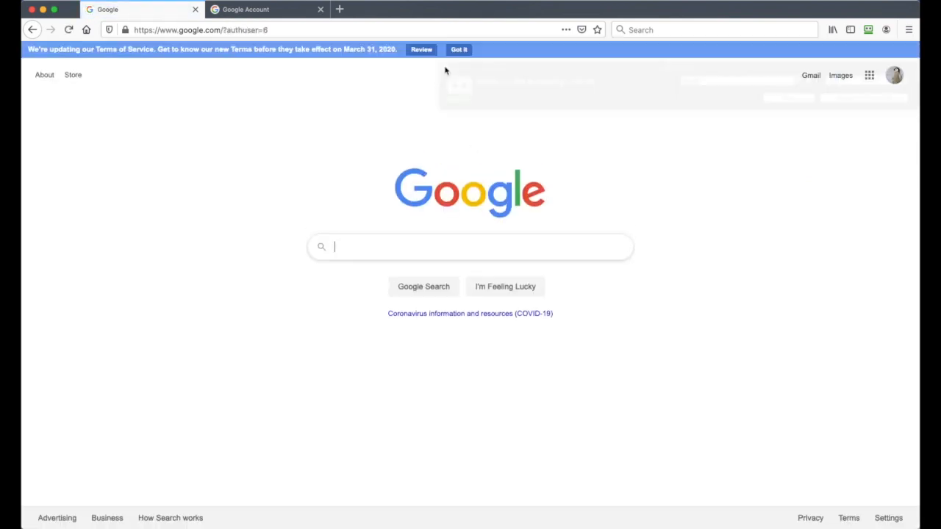
- Dismiss the Terms notice, close the extra Google Account tab, and check the signed-in account
{"action": "left_click", "coordinate": [458, 49]}
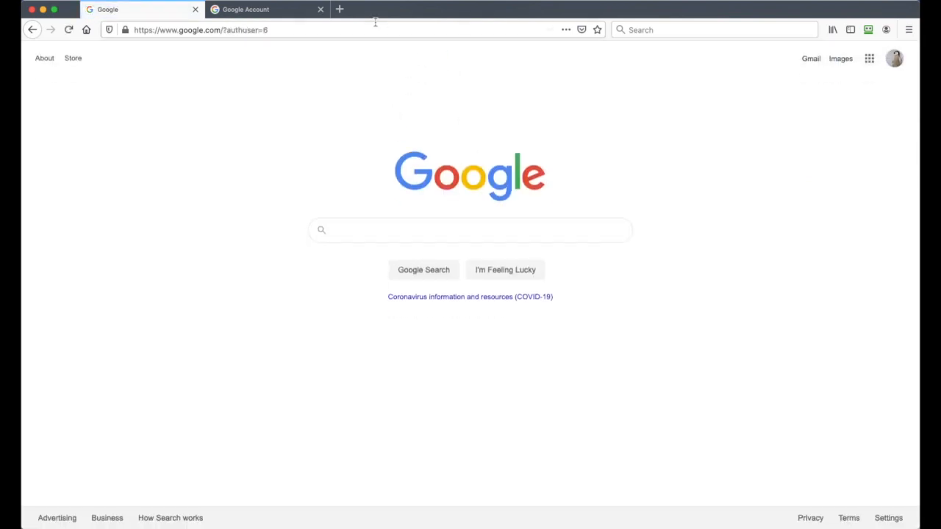
{"action": "mouse_move", "coordinate": [279, 45]}
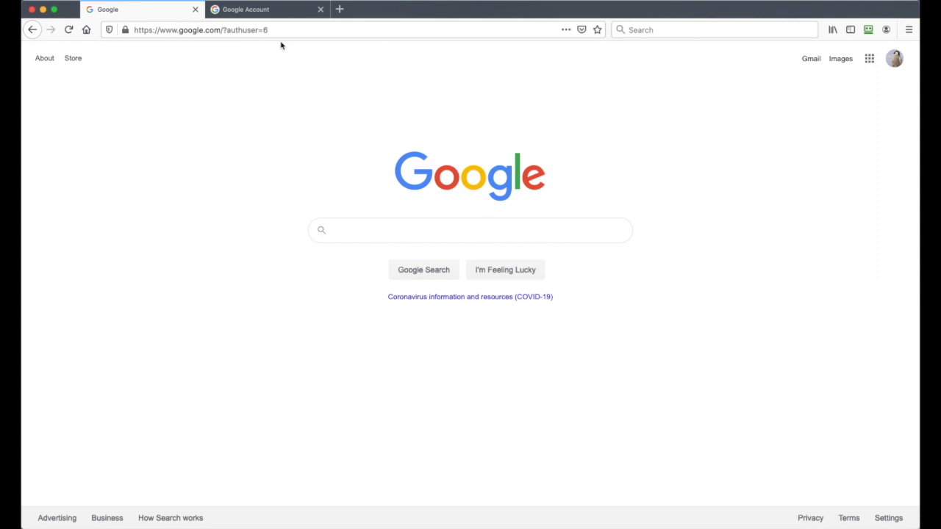
{"action": "left_click", "coordinate": [320, 9]}
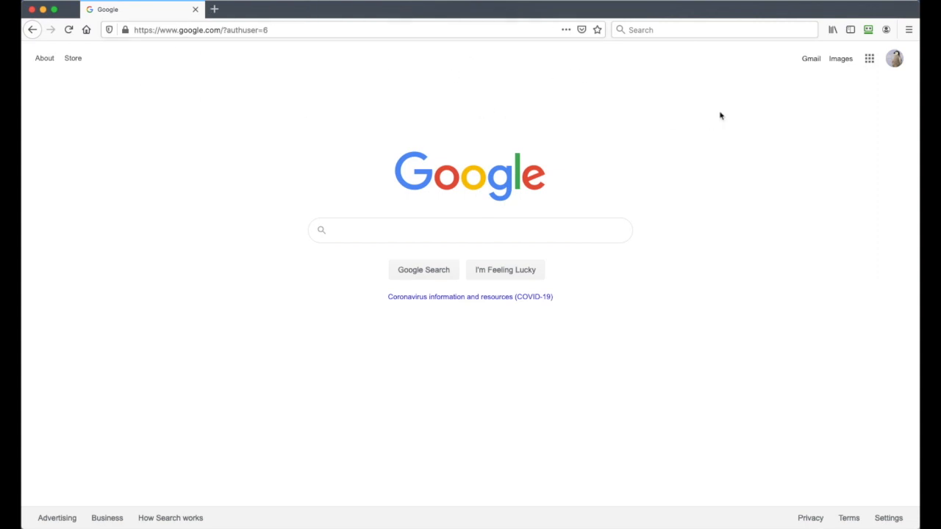
{"action": "left_click", "coordinate": [894, 58]}
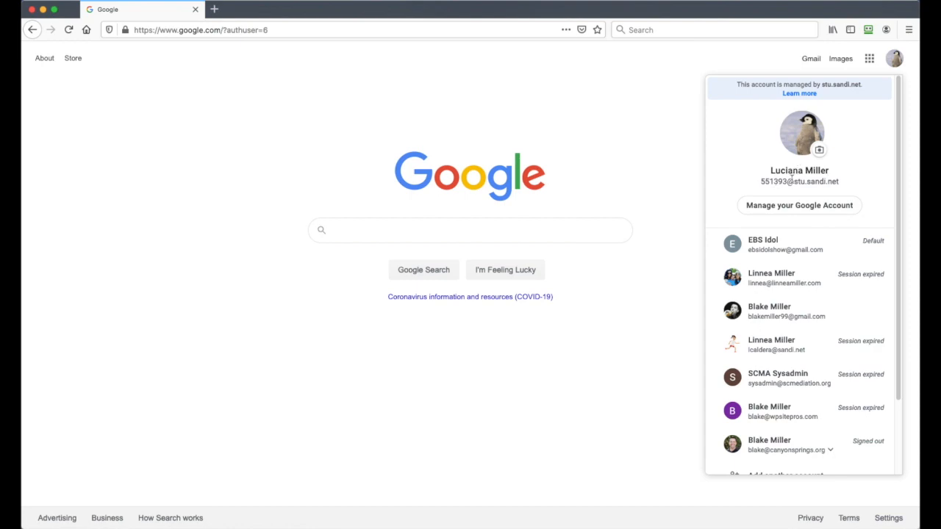
- Go to Google Classroom from the Firefox address bar suggestion
{"action": "left_click", "coordinate": [198, 29]}
{"action": "type", "text": "c"}
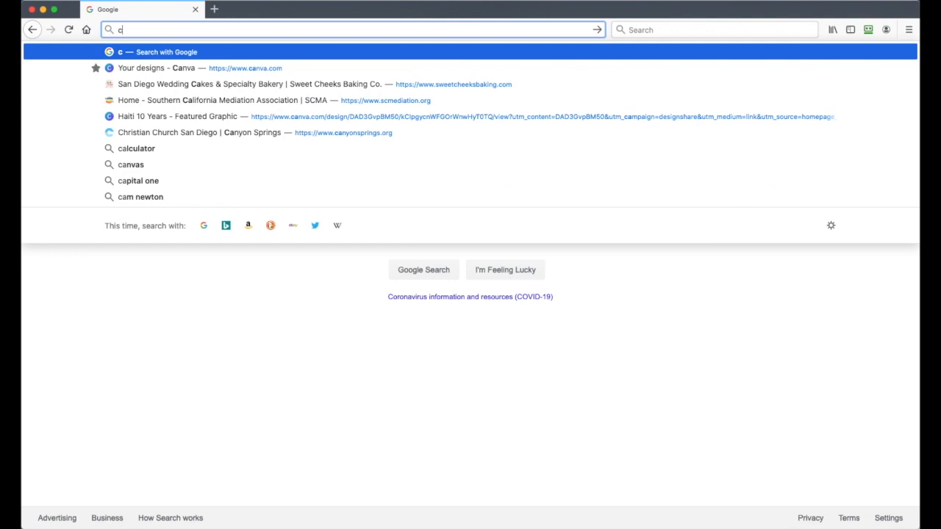
{"action": "type", "text": "lassro"}
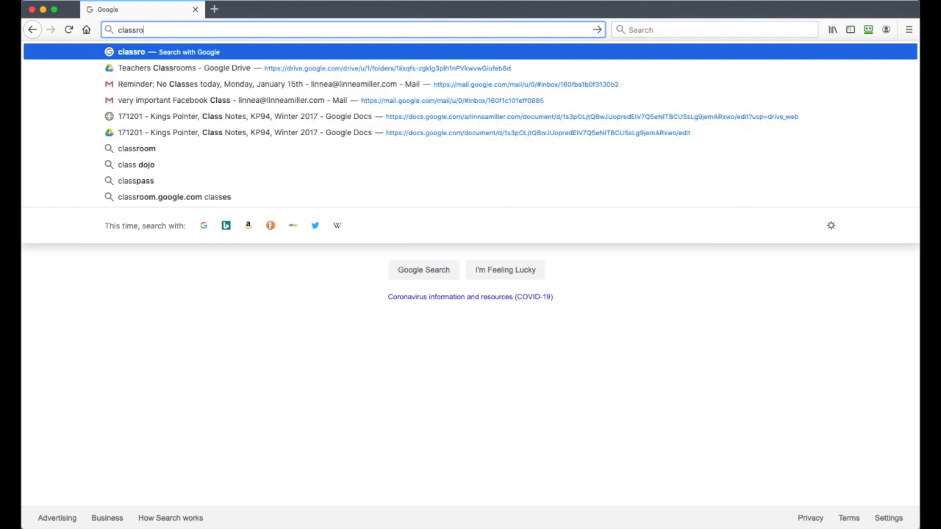
{"action": "left_click", "coordinate": [174, 197]}
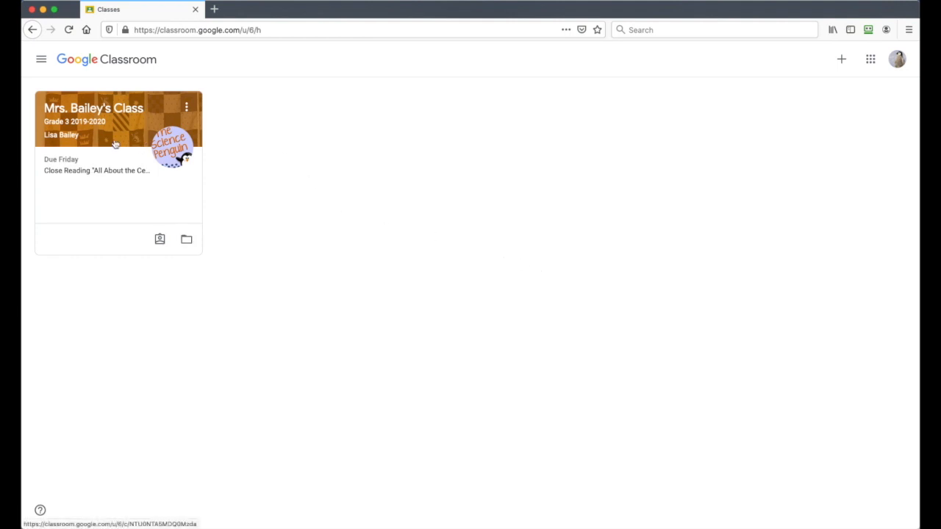
- Open Mrs. Bailey's Class, then open Google Drive's Recent files in a new tab
{"action": "left_click", "coordinate": [93, 108]}
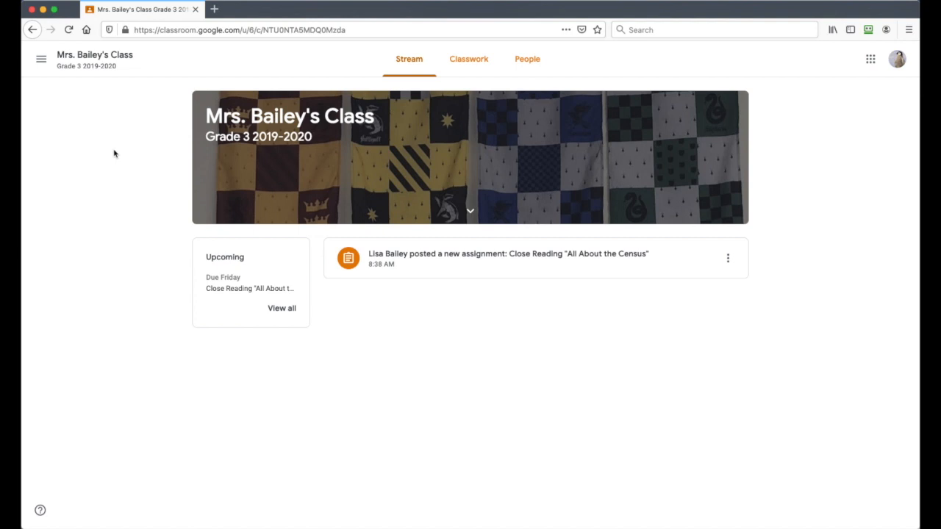
{"action": "mouse_move", "coordinate": [216, 62]}
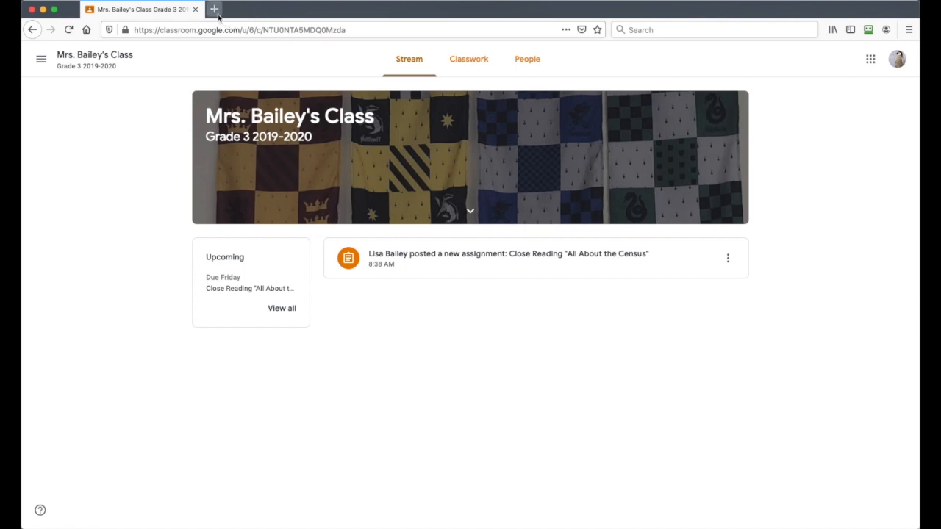
{"action": "left_click", "coordinate": [870, 59]}
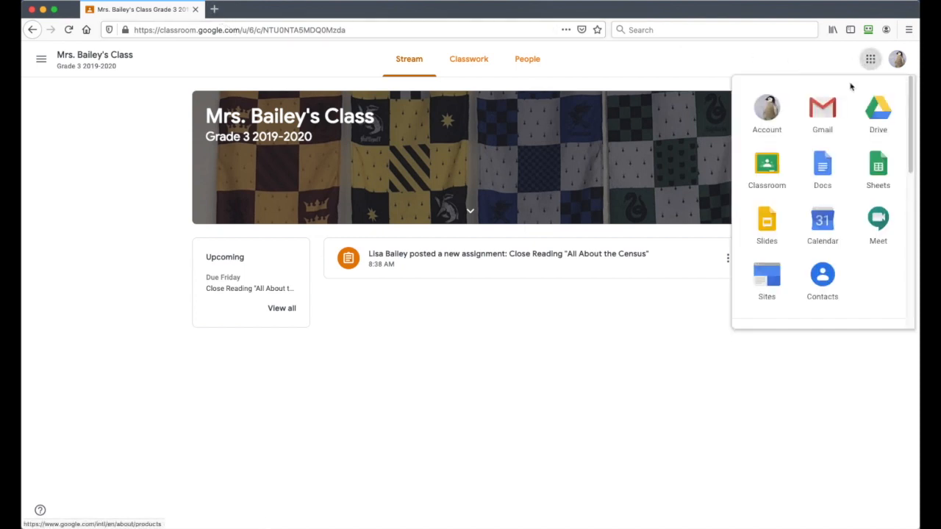
{"action": "left_click", "coordinate": [878, 109]}
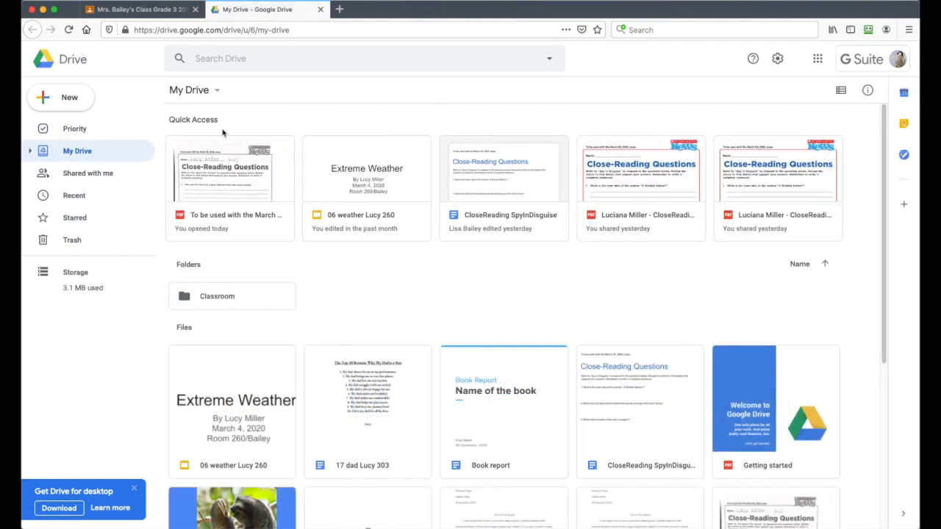
{"action": "mouse_move", "coordinate": [277, 192]}
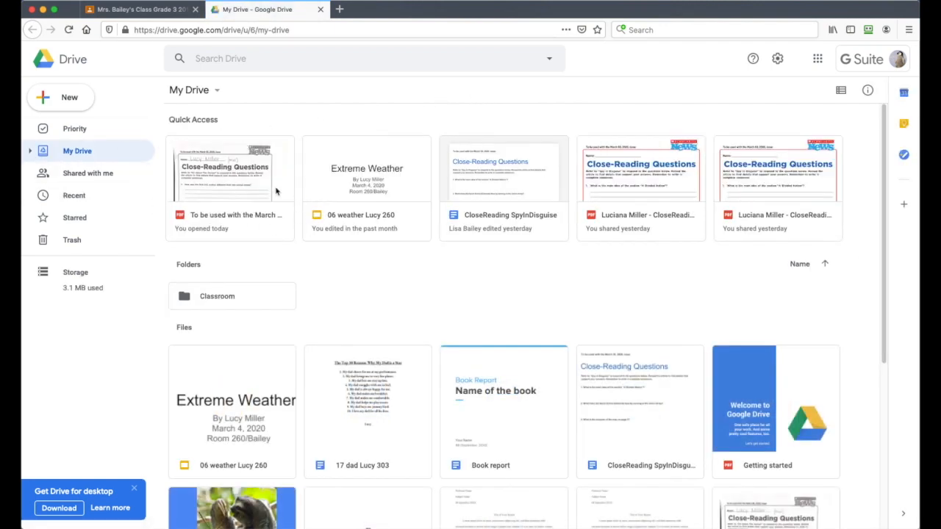
{"action": "left_click", "coordinate": [73, 195]}
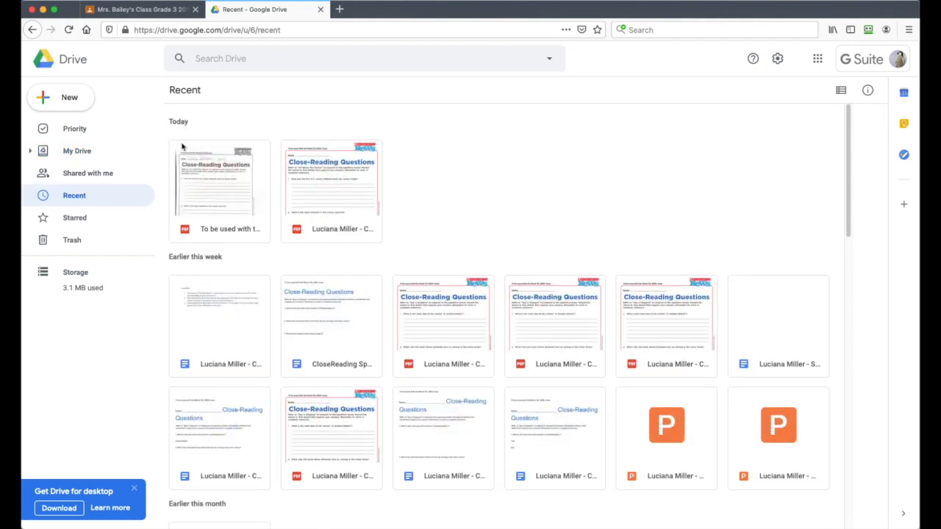
- Preview 'To be used with the March 30, 2020, issue.pdf' twice, closing back to Recent
{"action": "double_click", "coordinate": [218, 182]}
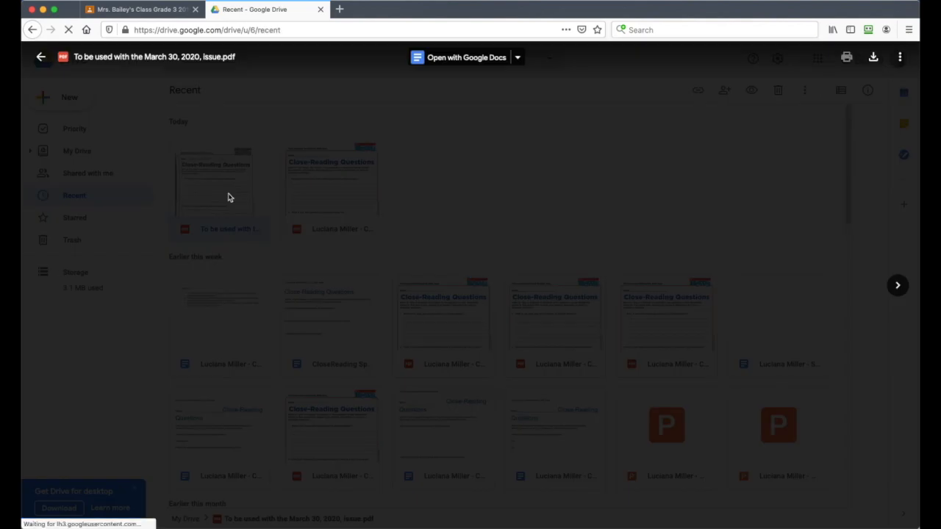
{"action": "left_click", "coordinate": [216, 183]}
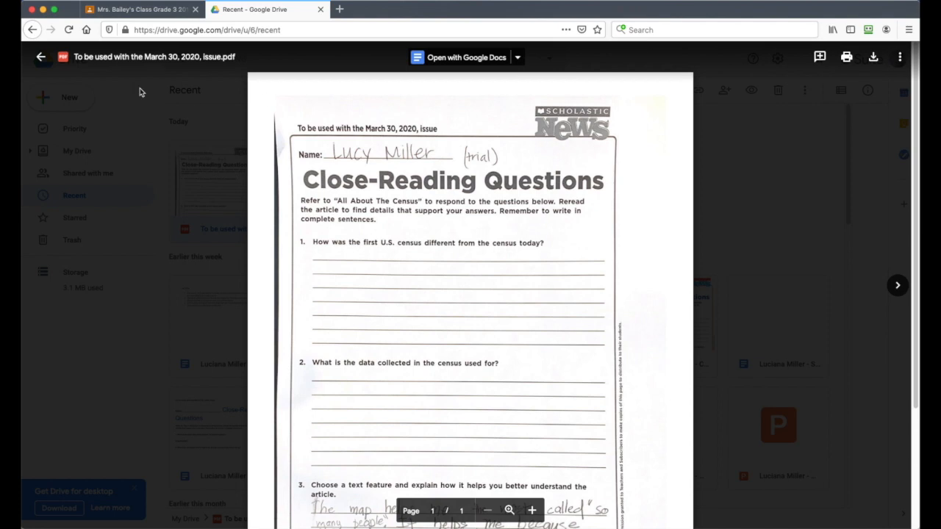
{"action": "mouse_move", "coordinate": [81, 60]}
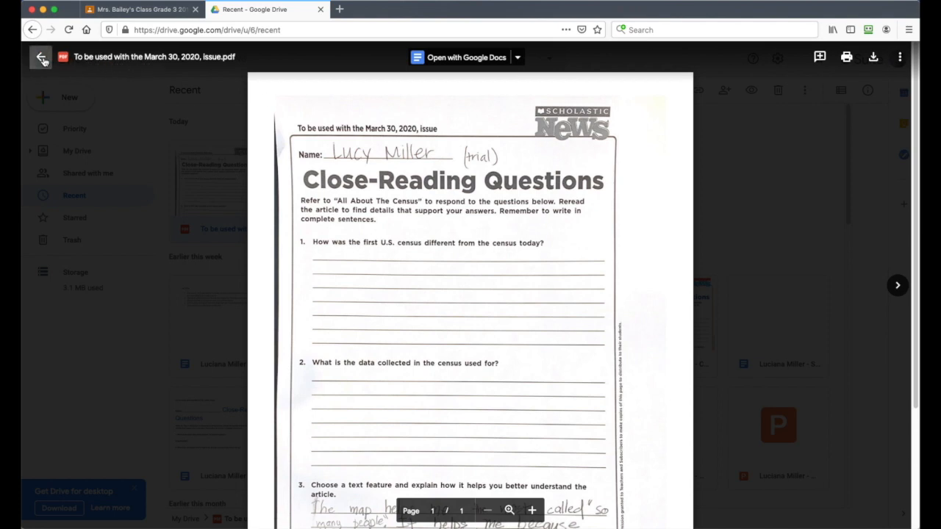
{"action": "left_click", "coordinate": [42, 58]}
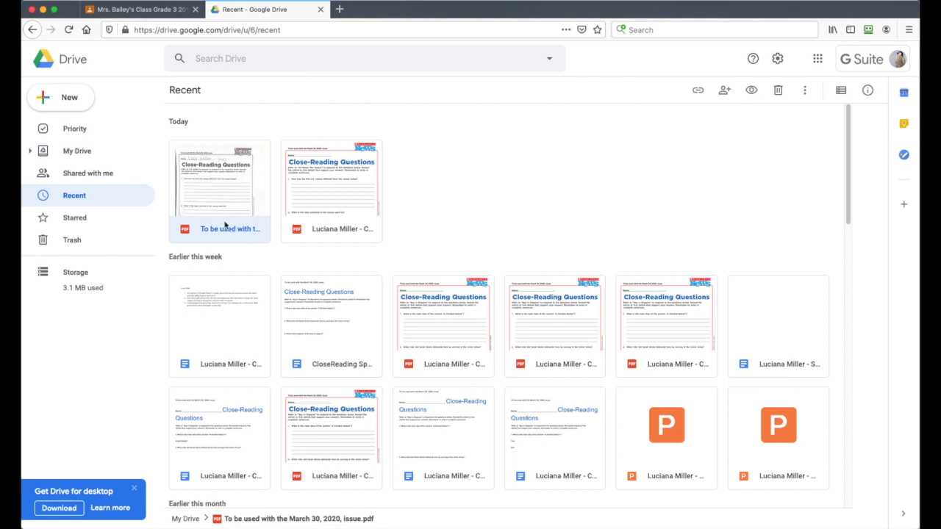
{"action": "double_click", "coordinate": [219, 180]}
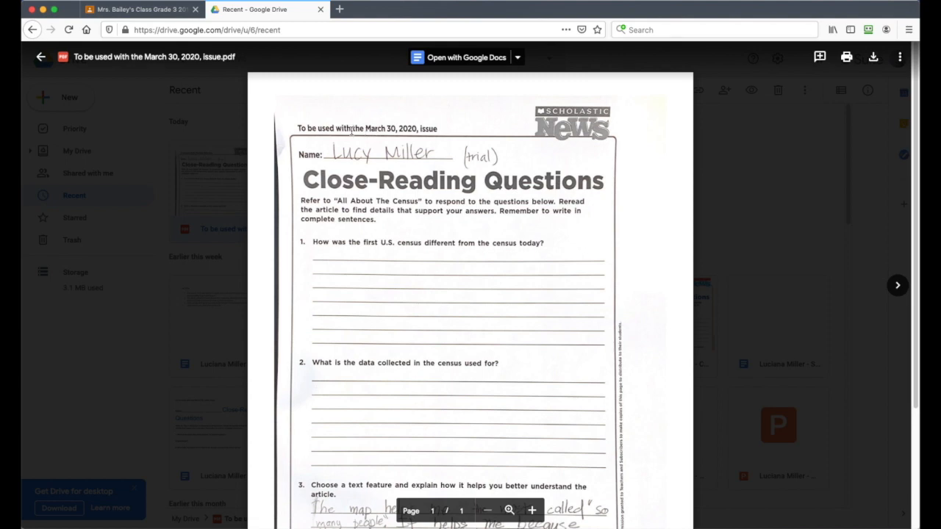
{"action": "mouse_move", "coordinate": [412, 105]}
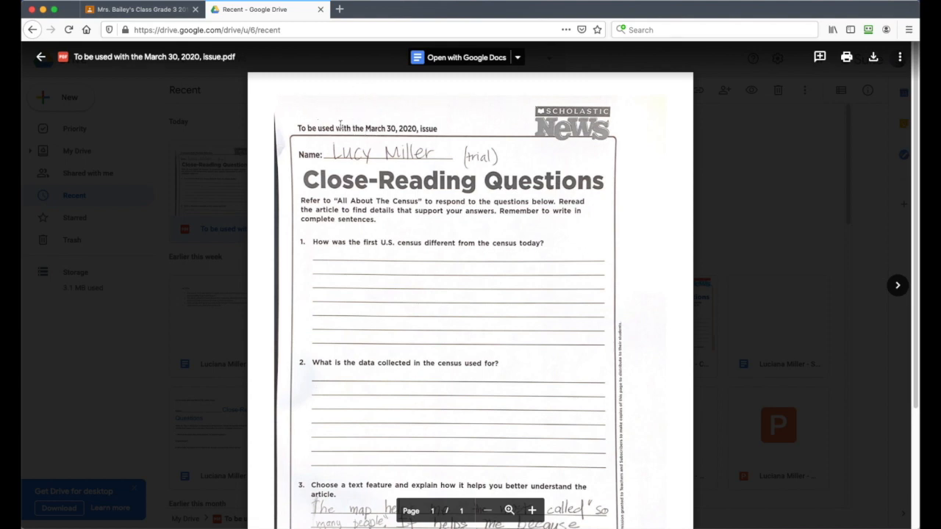
{"action": "left_click", "coordinate": [41, 56]}
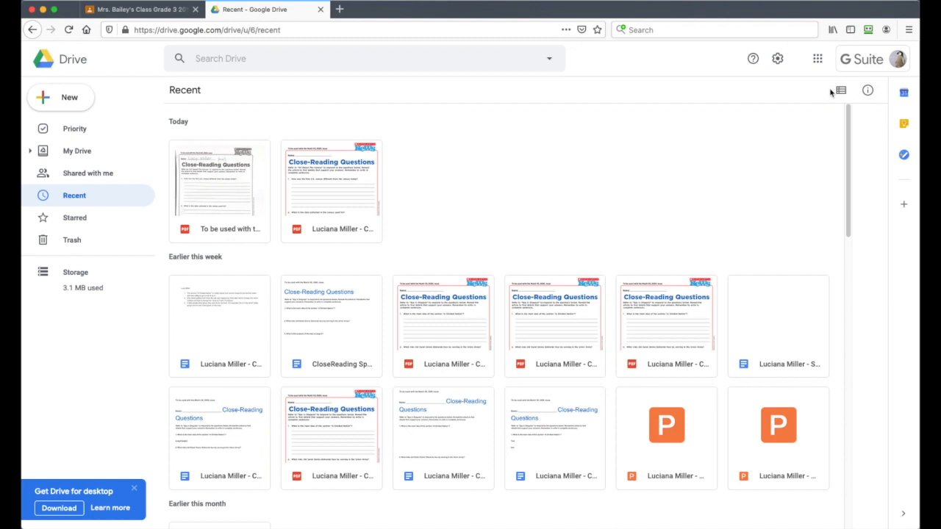
- Switch Drive Recent to list view, select the scanned PDF, and return to the Classroom tab
{"action": "left_click", "coordinate": [840, 90]}
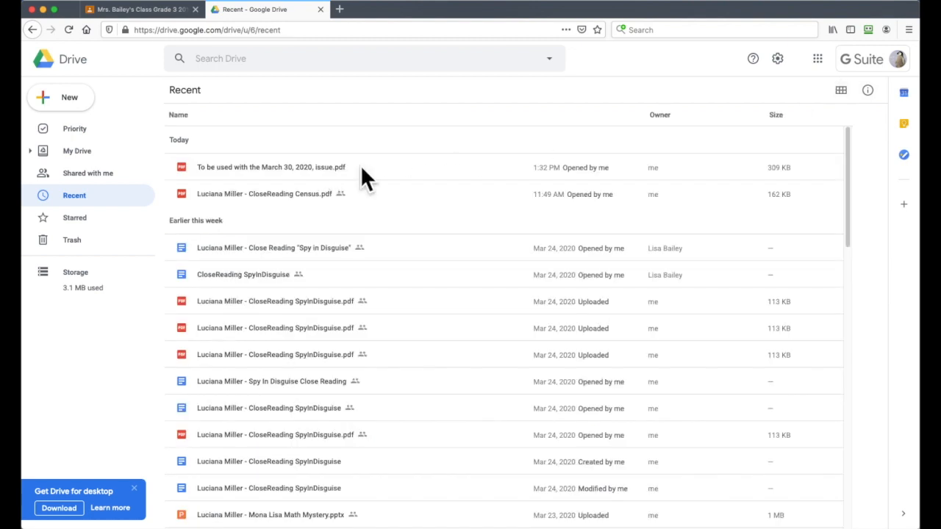
{"action": "left_click", "coordinate": [271, 166]}
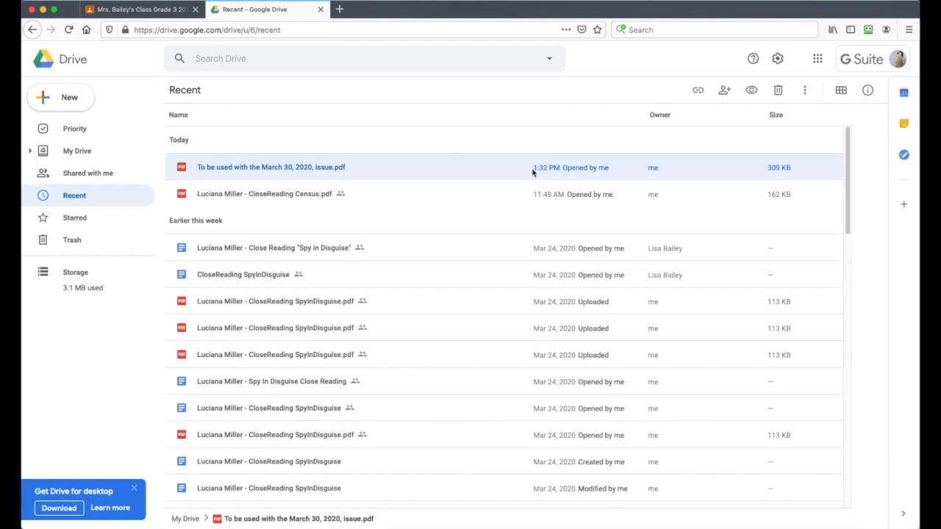
{"action": "mouse_move", "coordinate": [451, 176]}
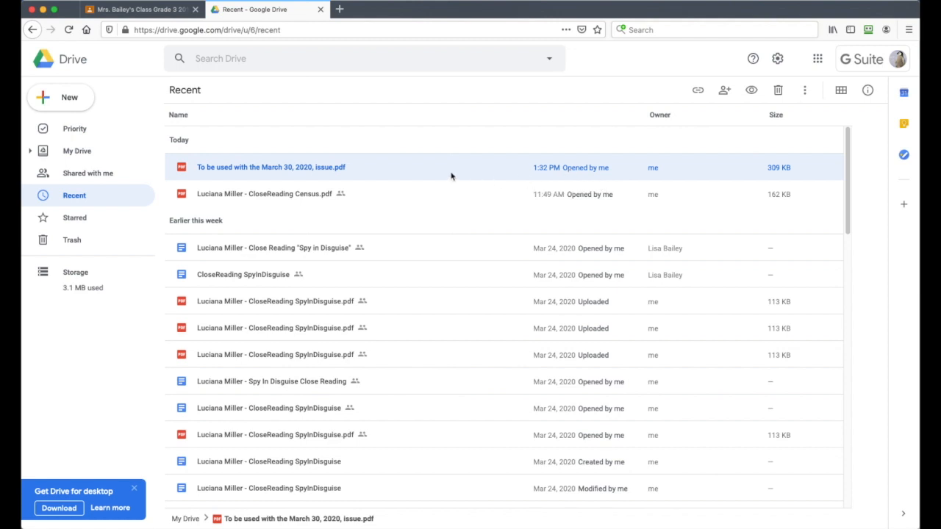
{"action": "left_click", "coordinate": [140, 9]}
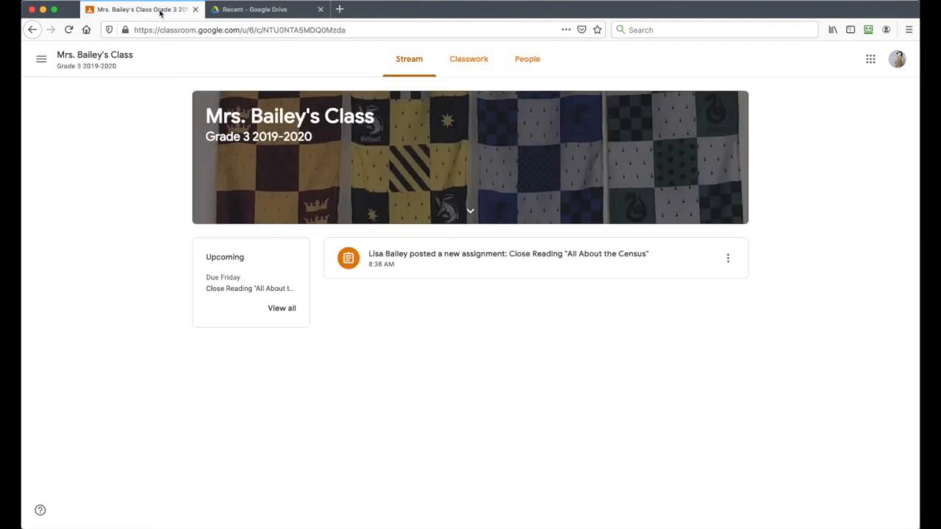
{"action": "mouse_move", "coordinate": [434, 107]}
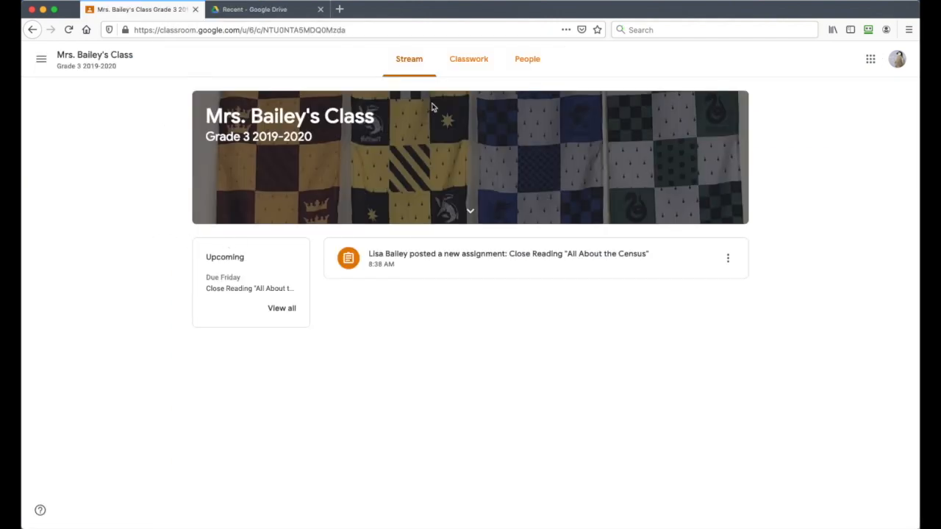
- Open the Close Reading 'All About the Census' assignment and preview its blank worksheet PDF
{"action": "left_click", "coordinate": [509, 253]}
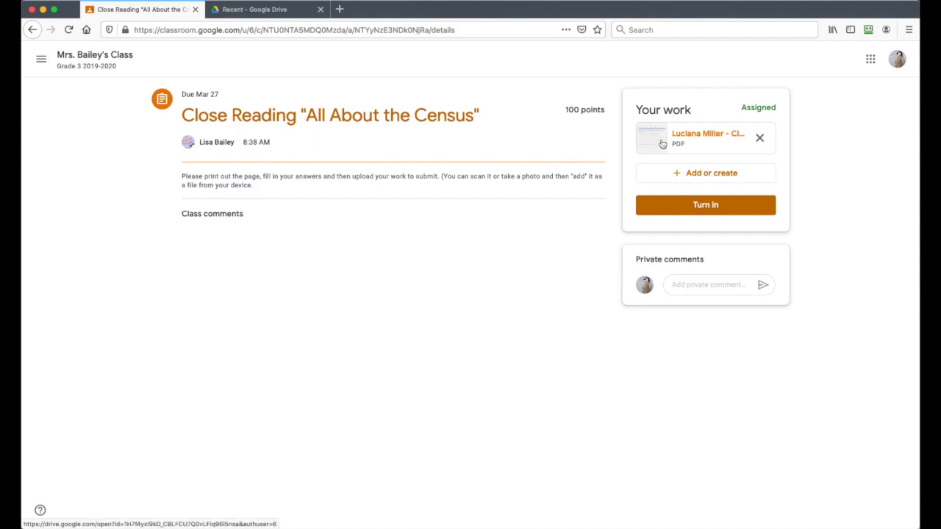
{"action": "left_click", "coordinate": [651, 138]}
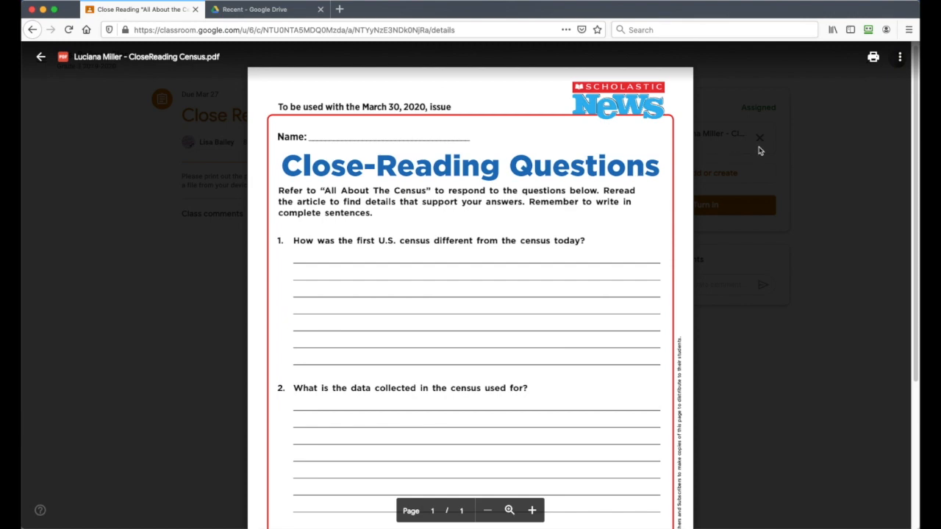
{"action": "scroll", "scroll_direction": "down", "scroll_amount": 3}
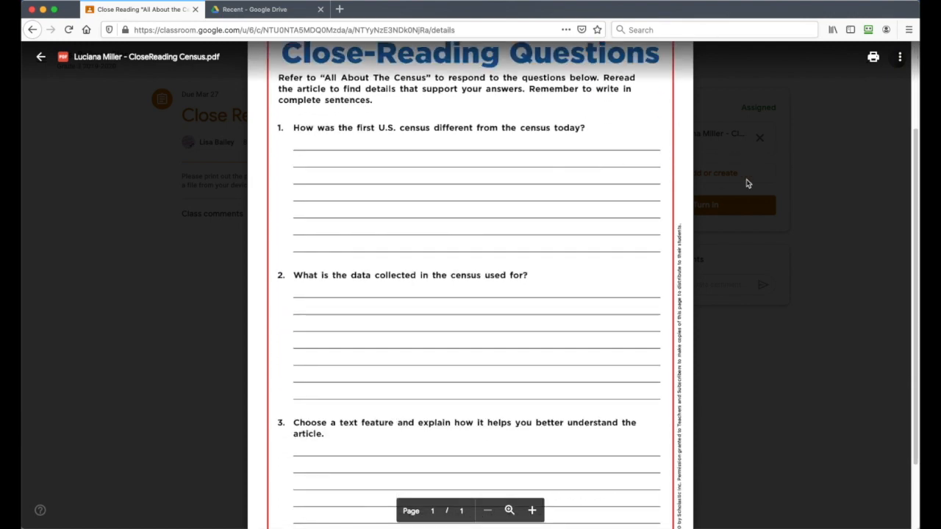
{"action": "left_click", "coordinate": [40, 57]}
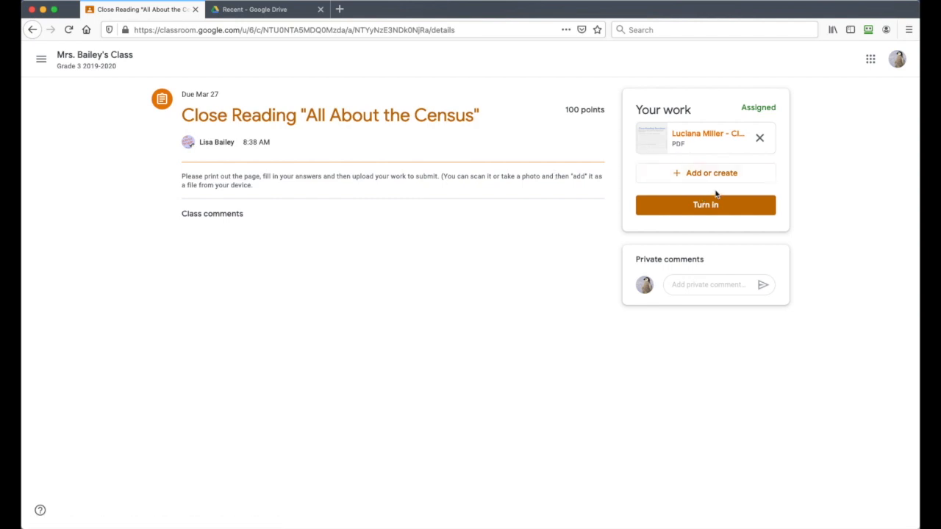
{"action": "mouse_move", "coordinate": [705, 205]}
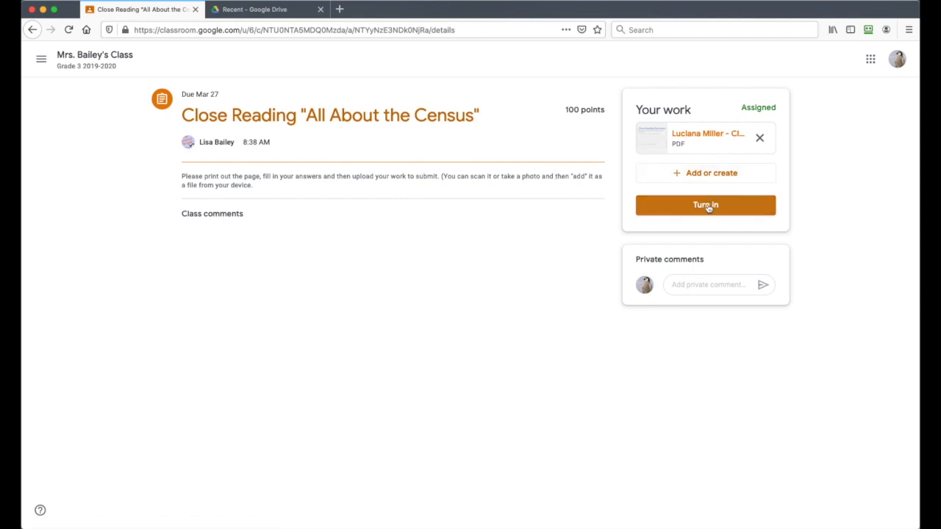
{"action": "left_click", "coordinate": [705, 205]}
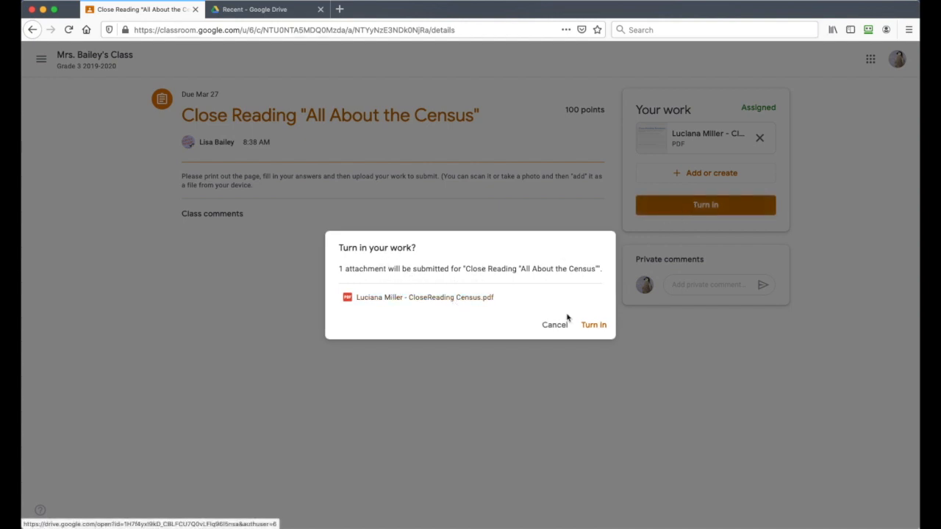
{"action": "mouse_move", "coordinate": [555, 325]}
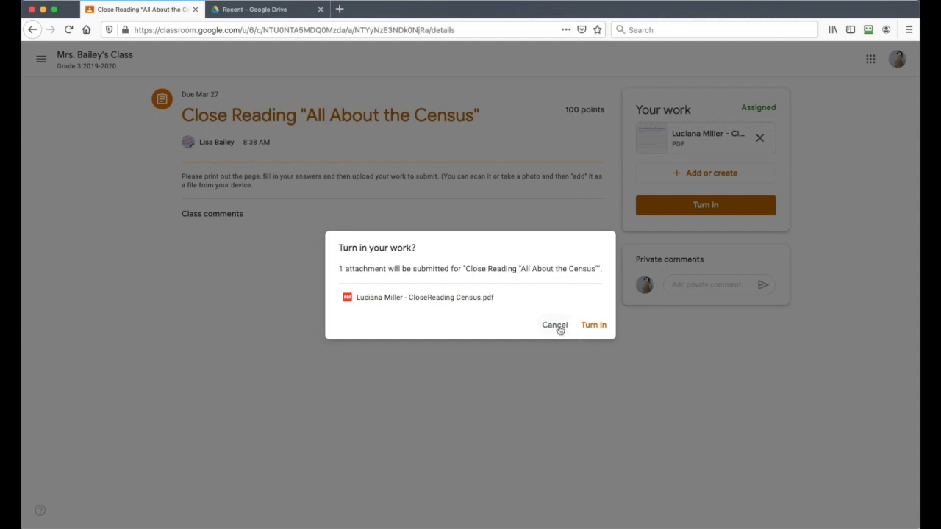
{"action": "left_click", "coordinate": [554, 325]}
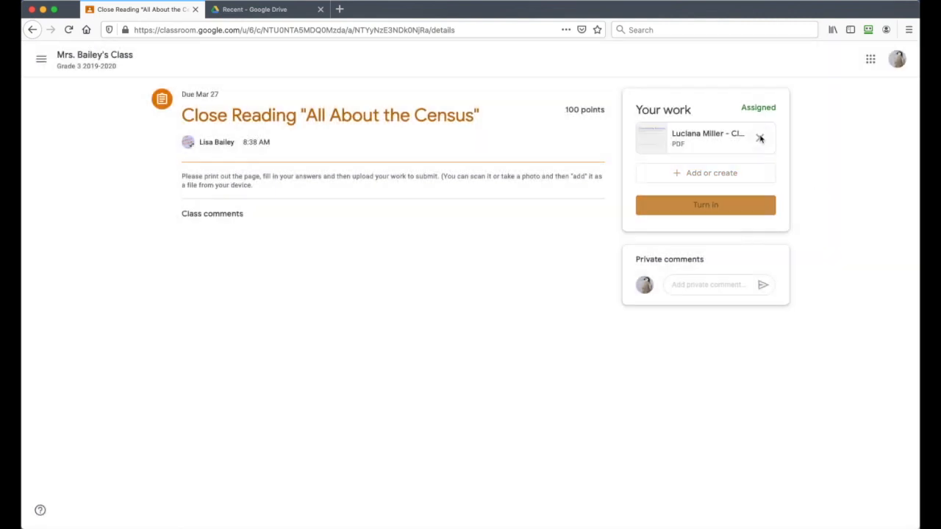
{"action": "left_click", "coordinate": [760, 139]}
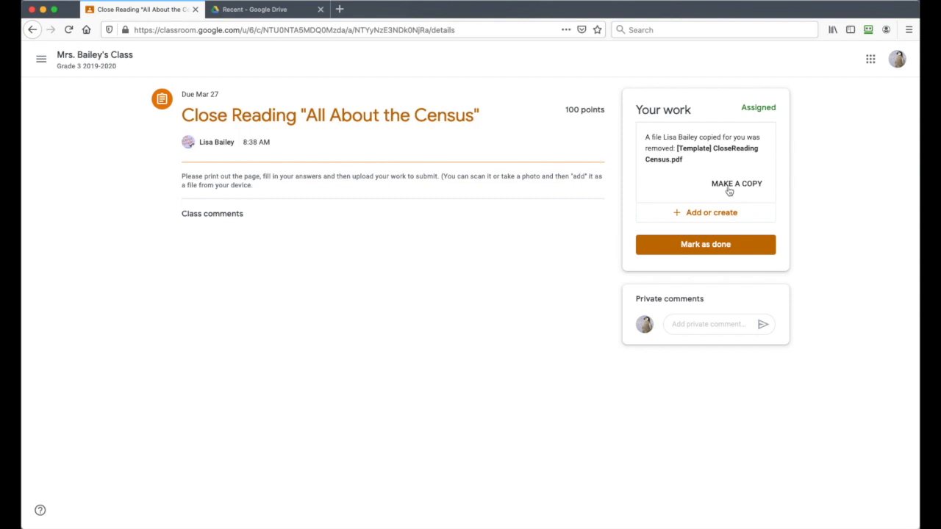
{"action": "left_click", "coordinate": [737, 183]}
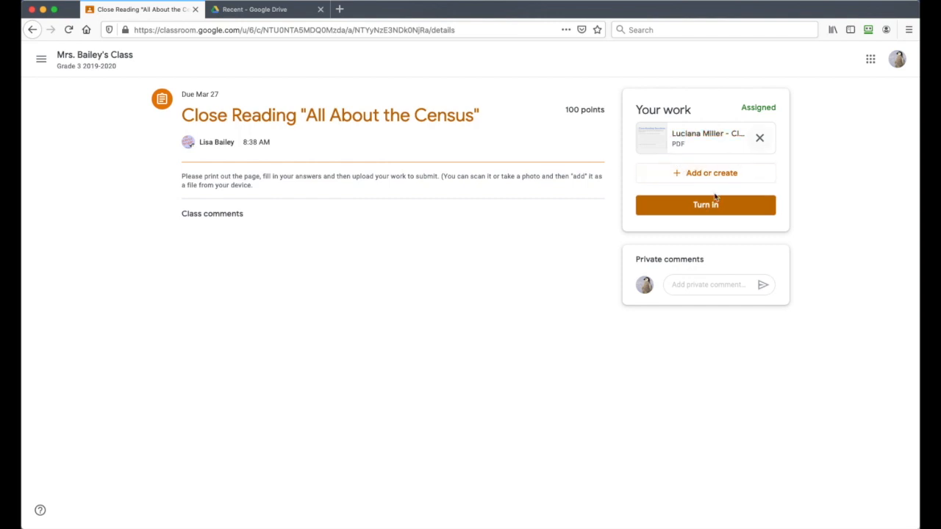
{"action": "mouse_move", "coordinate": [707, 138]}
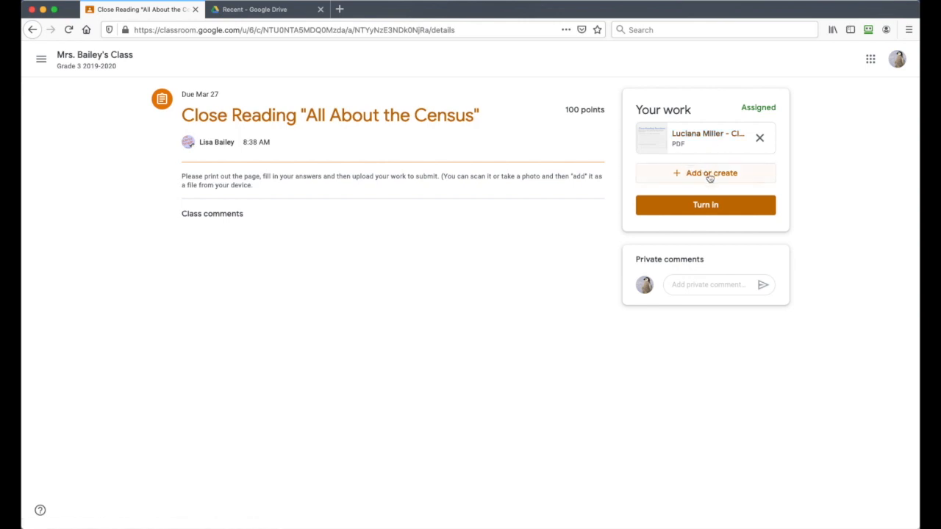
- Choose to attach work to the assignment from Google Drive
{"action": "left_click", "coordinate": [711, 173]}
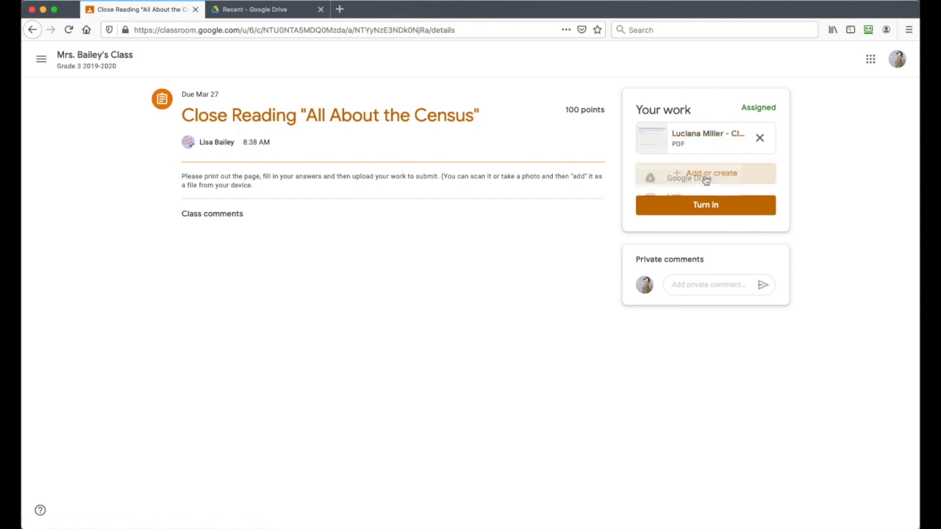
{"action": "left_click", "coordinate": [705, 172]}
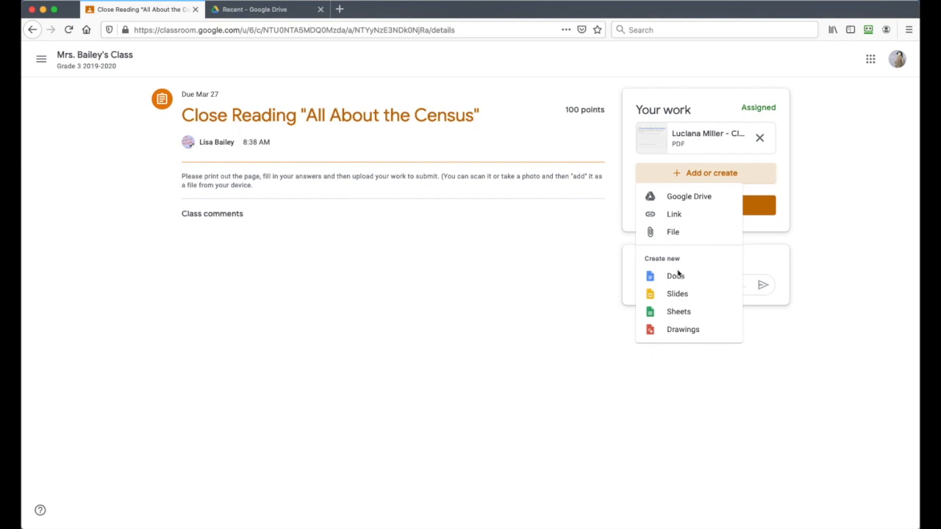
{"action": "mouse_move", "coordinate": [675, 200]}
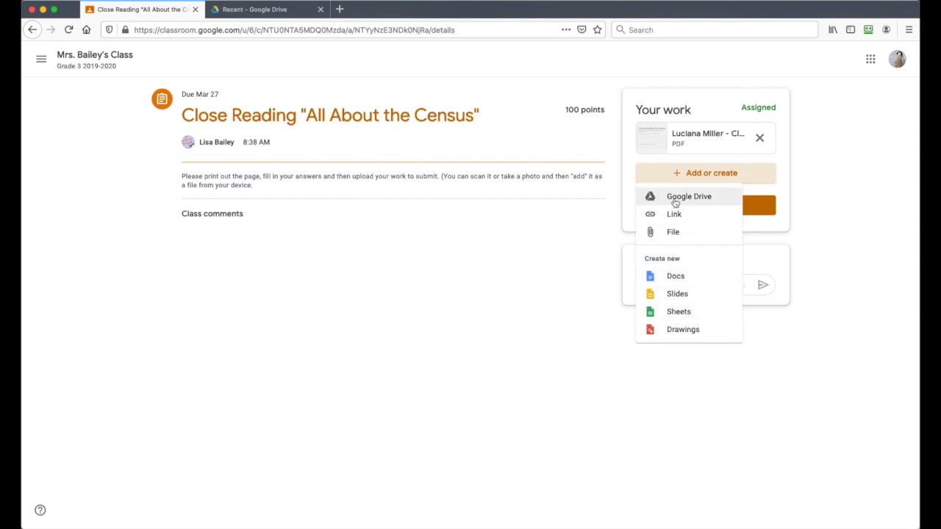
{"action": "mouse_move", "coordinate": [684, 202]}
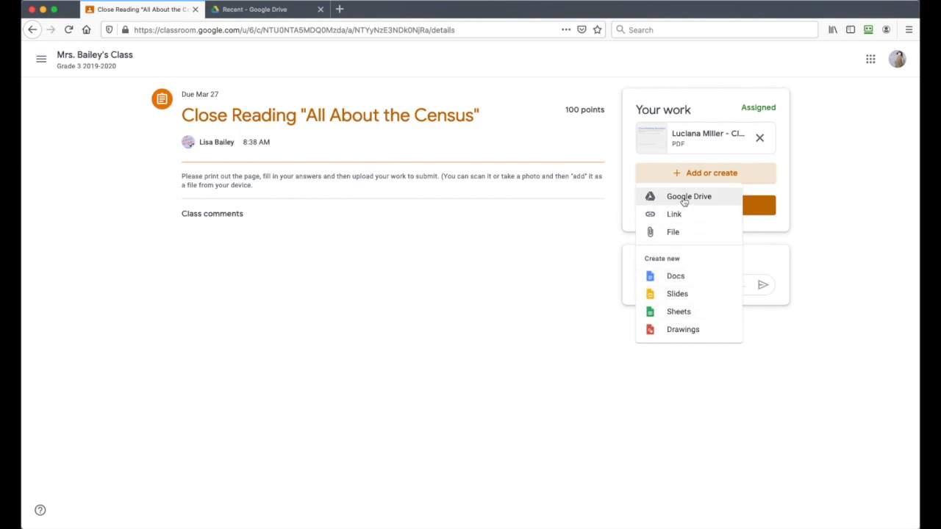
{"action": "left_click", "coordinate": [689, 197]}
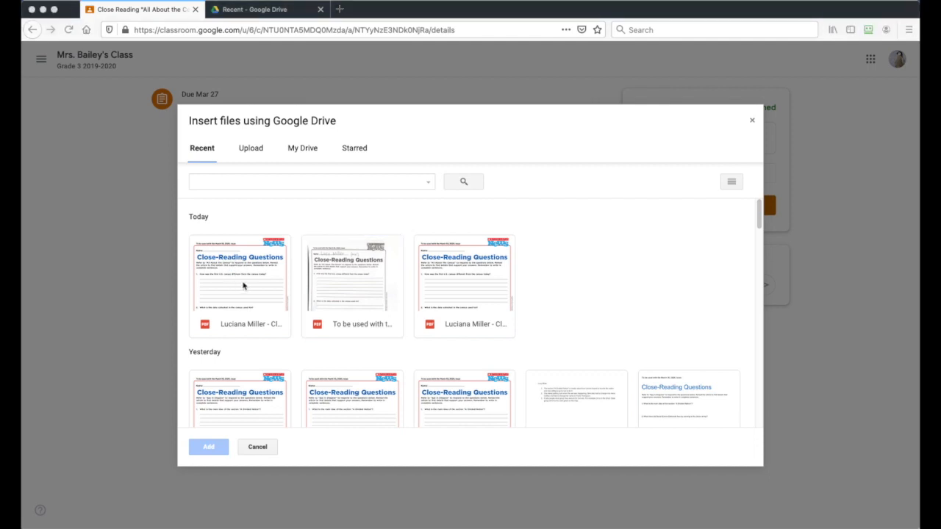
- In the Drive picker's list view, select 'To be used with the March 30, 2020, issue.pdf'
{"action": "left_click", "coordinate": [351, 285]}
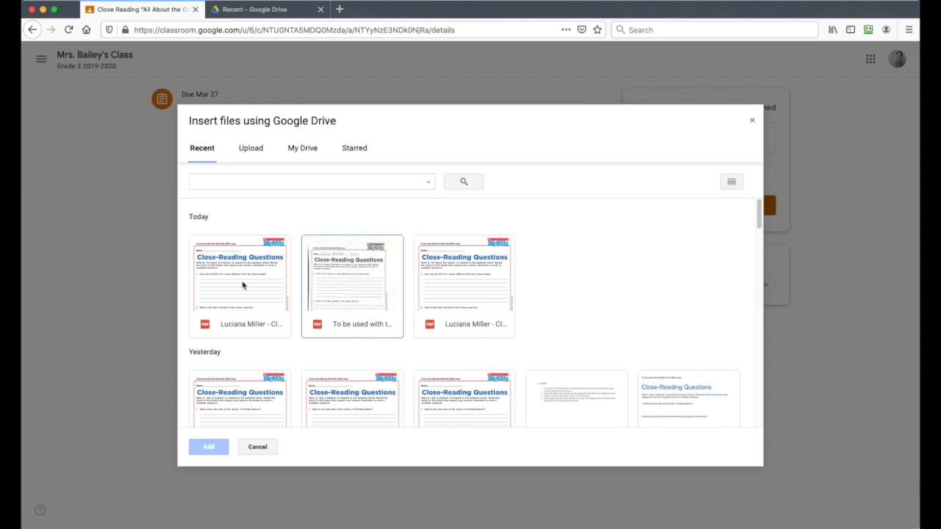
{"action": "left_click", "coordinate": [239, 287]}
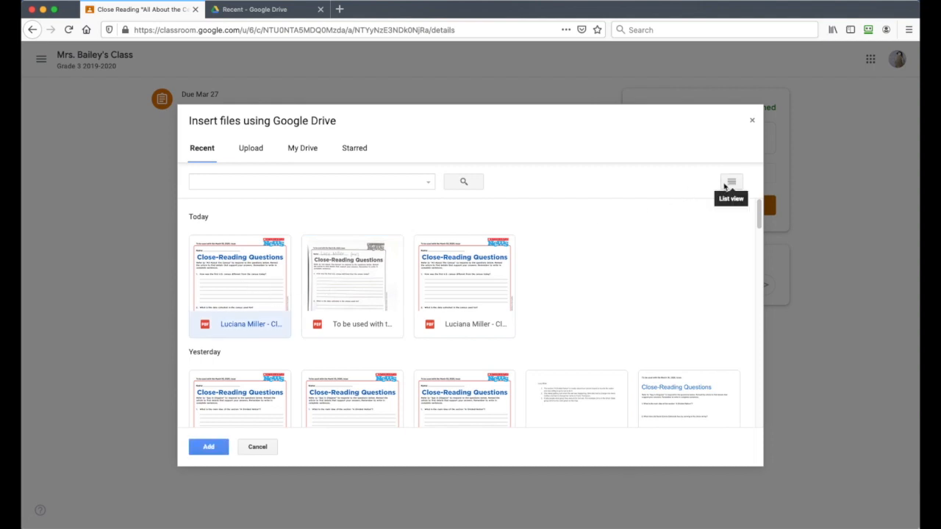
{"action": "left_click", "coordinate": [730, 182]}
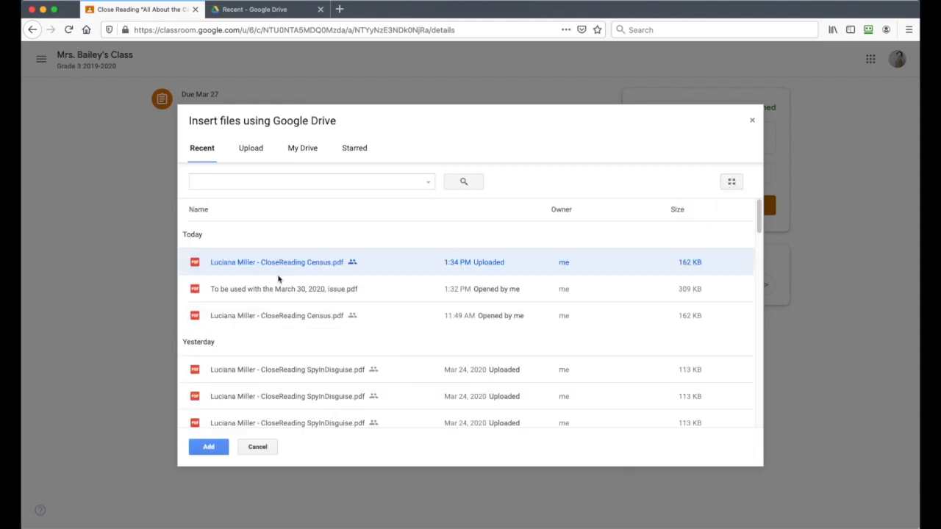
{"action": "left_click", "coordinate": [731, 182]}
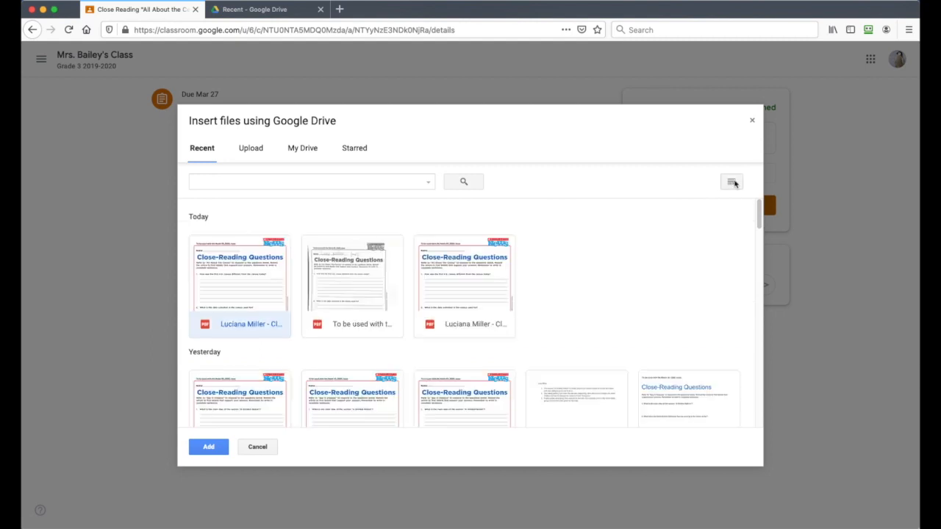
{"action": "left_click", "coordinate": [731, 181]}
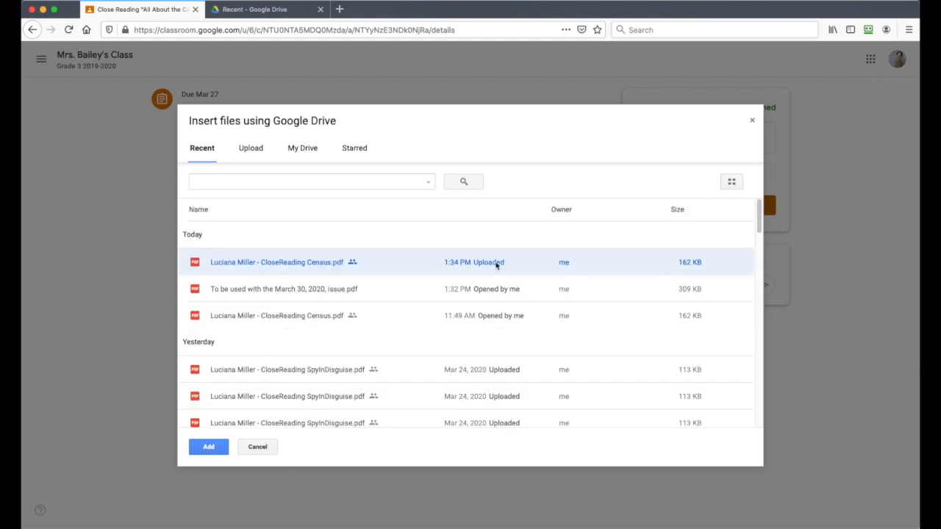
{"action": "mouse_move", "coordinate": [478, 264]}
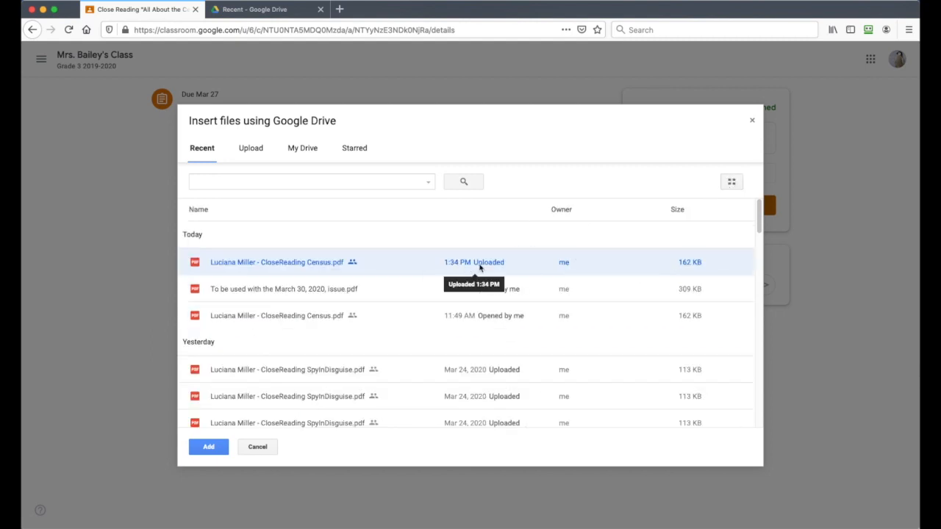
{"action": "mouse_move", "coordinate": [288, 327]}
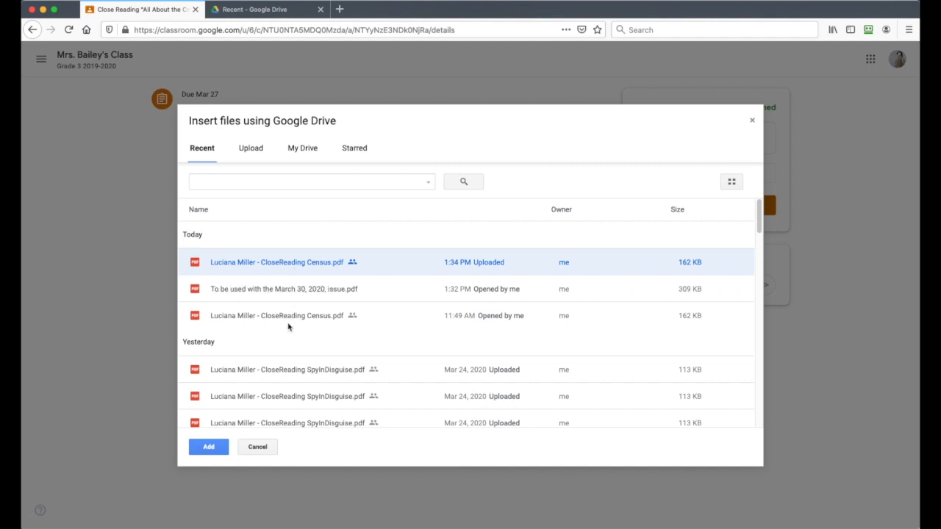
{"action": "mouse_move", "coordinate": [316, 318]}
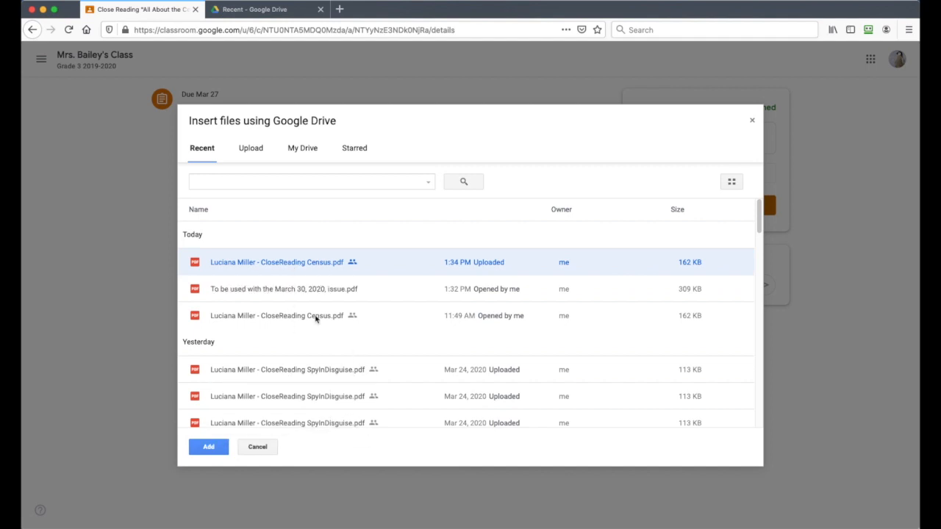
{"action": "left_click", "coordinate": [283, 288]}
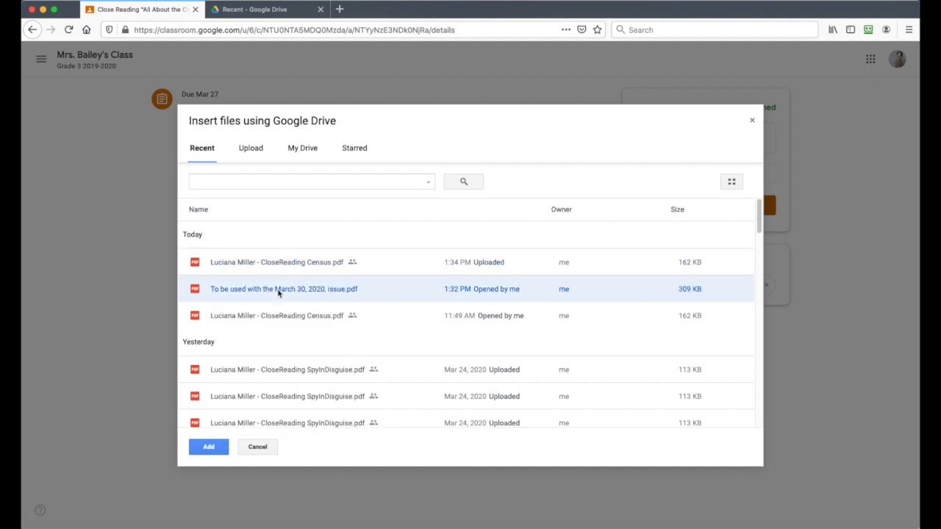
{"action": "mouse_move", "coordinate": [323, 291]}
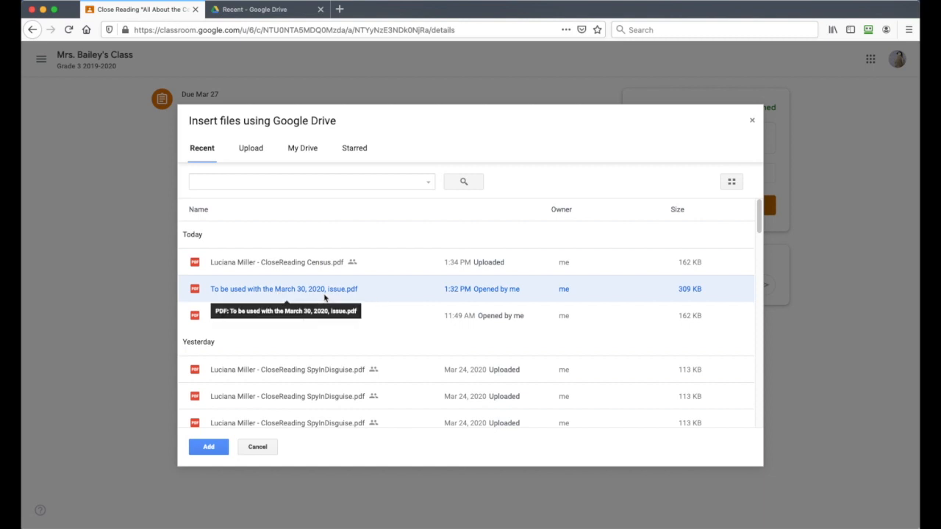
{"action": "mouse_move", "coordinate": [264, 294]}
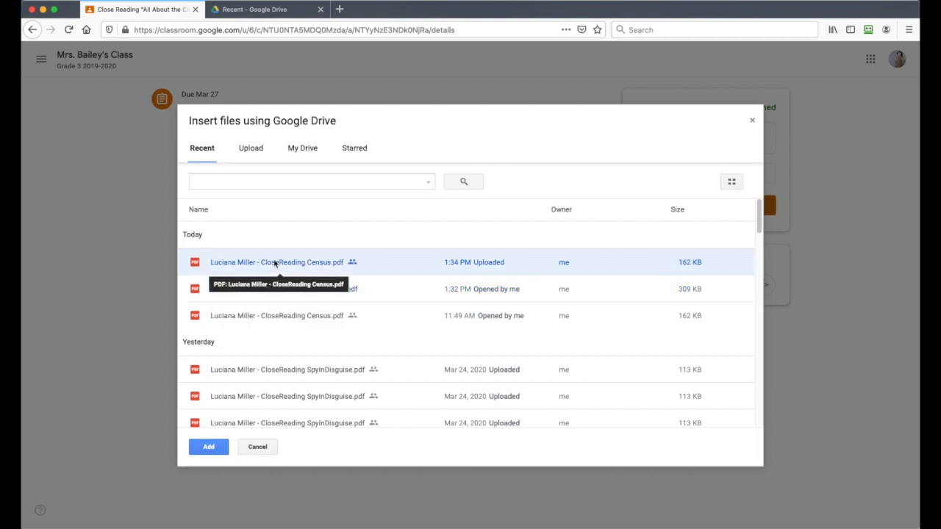
{"action": "left_click", "coordinate": [283, 288]}
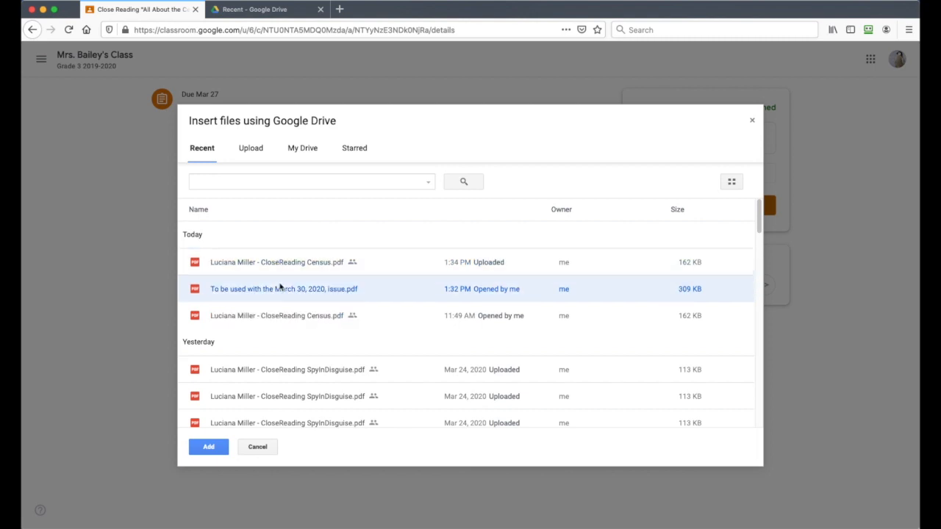
{"action": "left_click", "coordinate": [294, 315]}
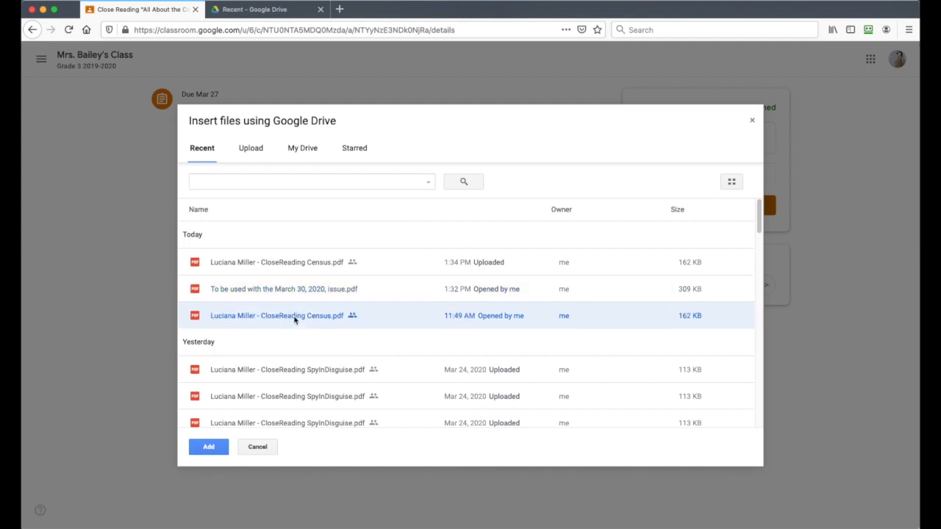
{"action": "mouse_move", "coordinate": [318, 307]}
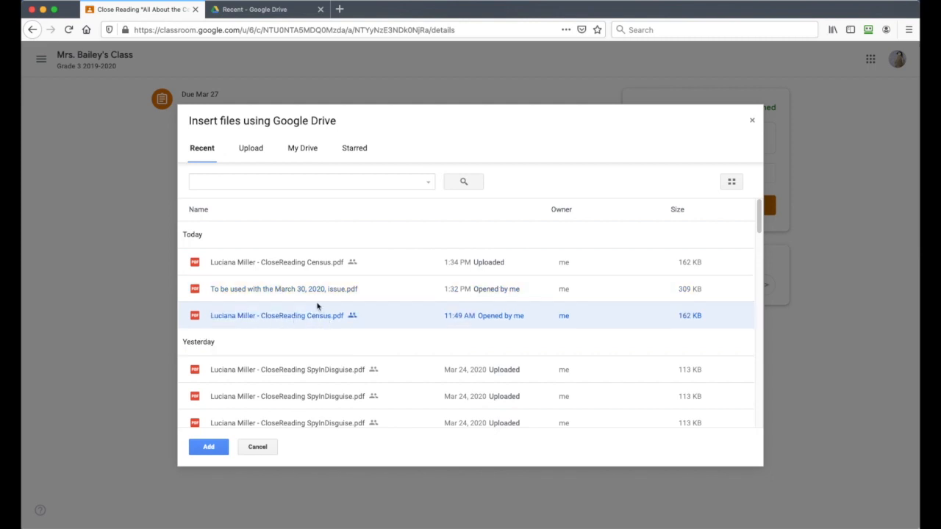
{"action": "left_click", "coordinate": [284, 288]}
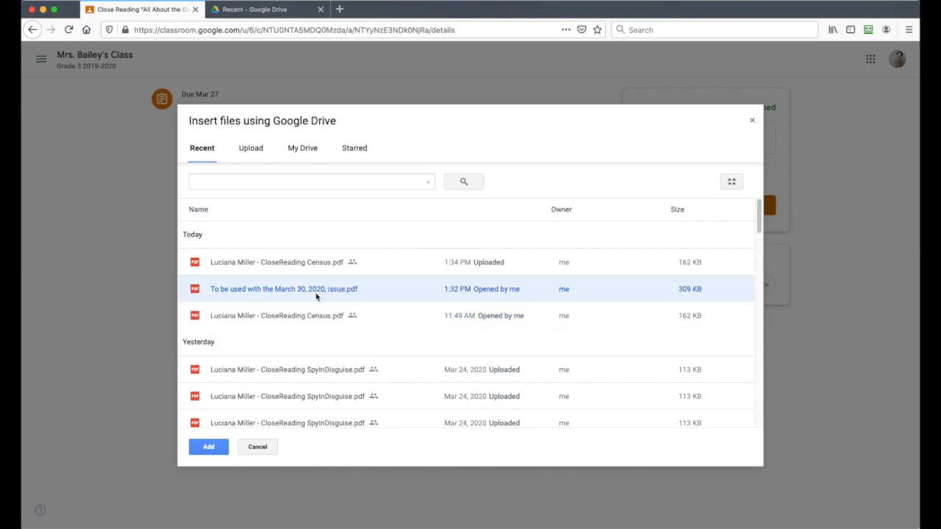
{"action": "mouse_move", "coordinate": [270, 268]}
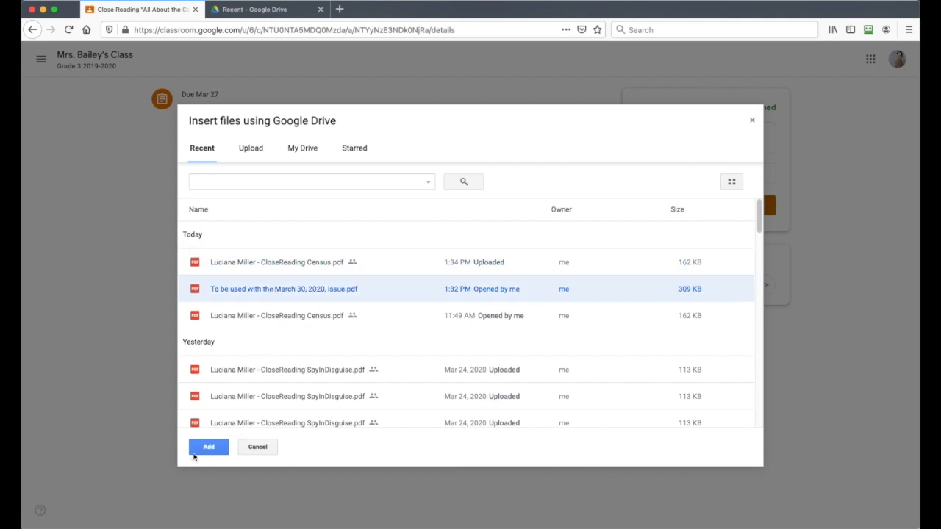
- Add the March 30 PDF, turn in both attachments, and go to the Classes list
{"action": "left_click", "coordinate": [208, 447]}
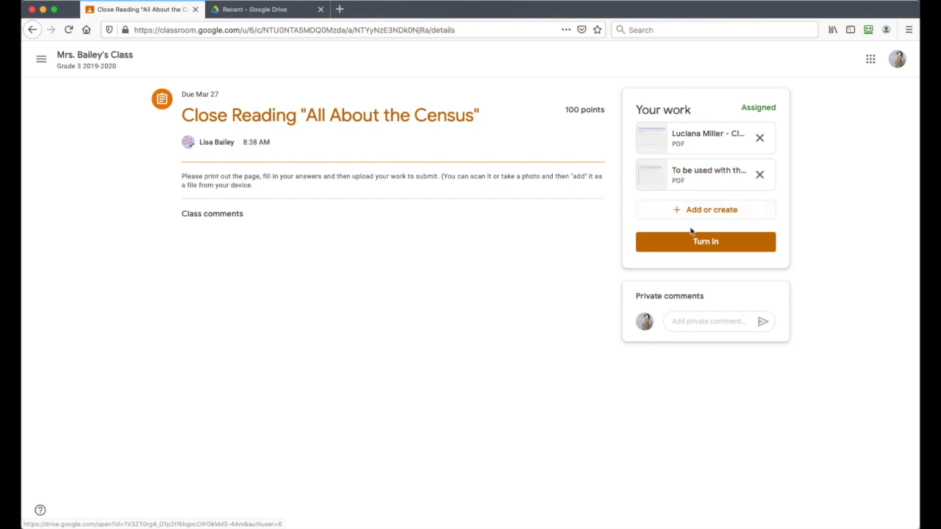
{"action": "left_click", "coordinate": [704, 241]}
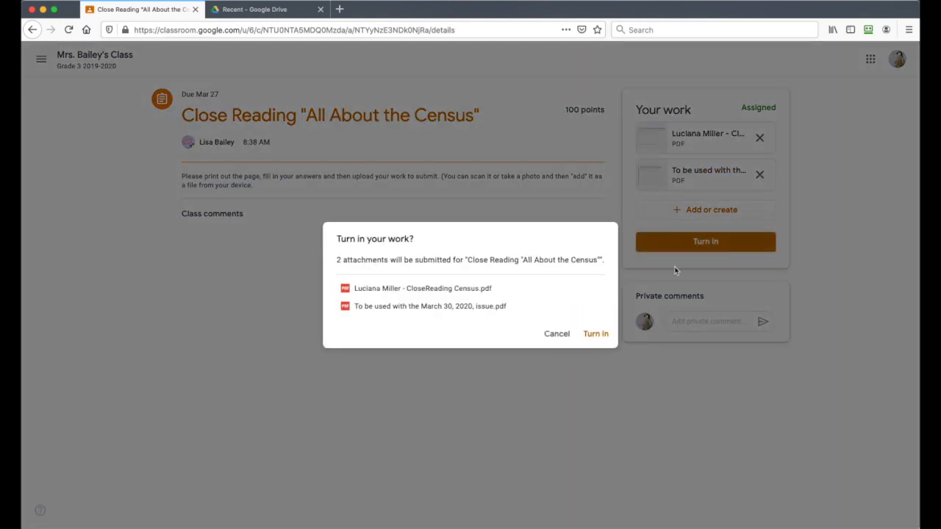
{"action": "mouse_move", "coordinate": [484, 267]}
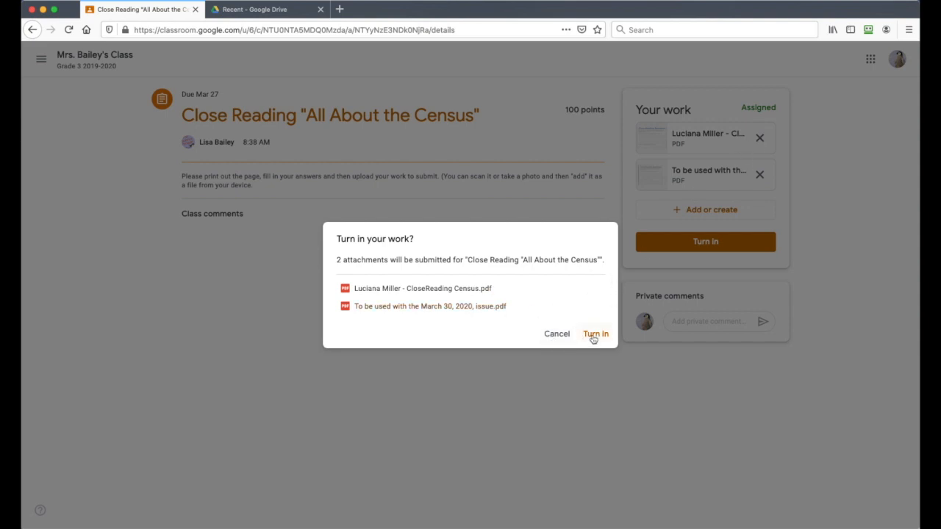
{"action": "left_click", "coordinate": [595, 334]}
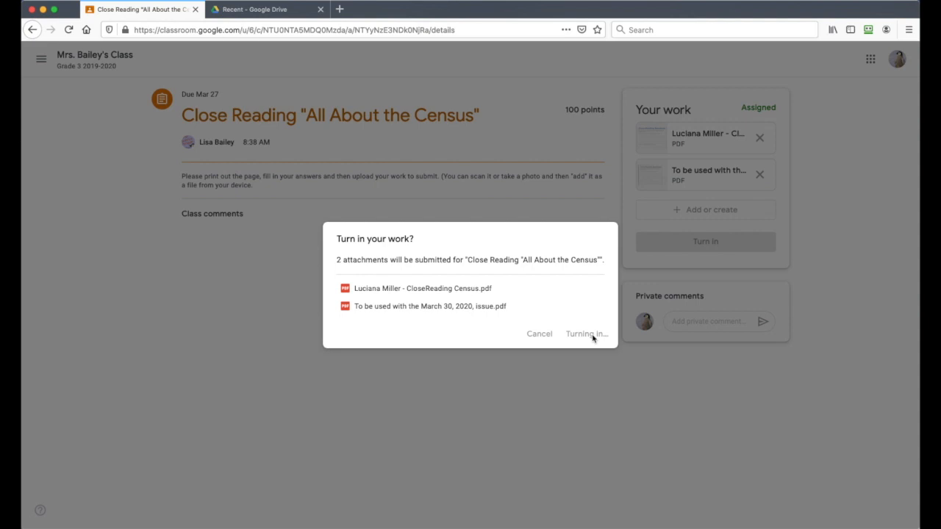
{"action": "left_click", "coordinate": [586, 334]}
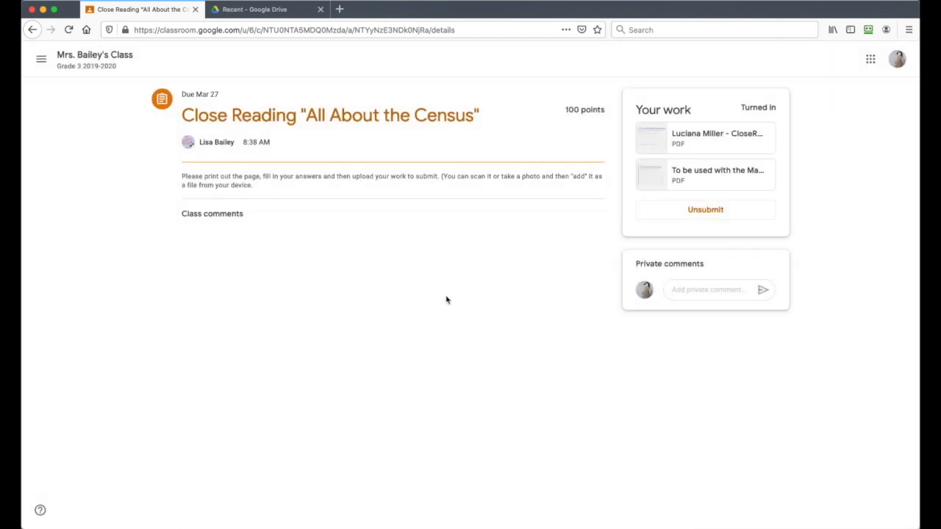
{"action": "mouse_move", "coordinate": [630, 194]}
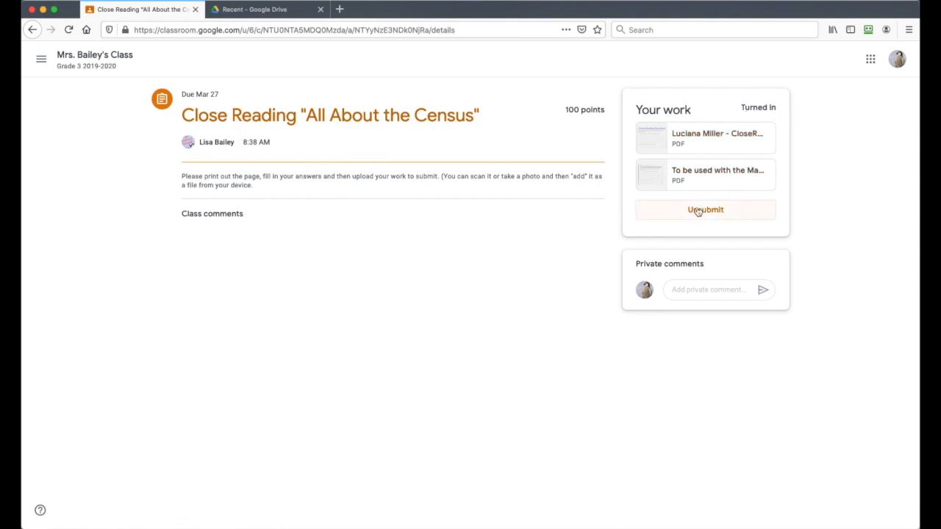
{"action": "mouse_move", "coordinate": [694, 212]}
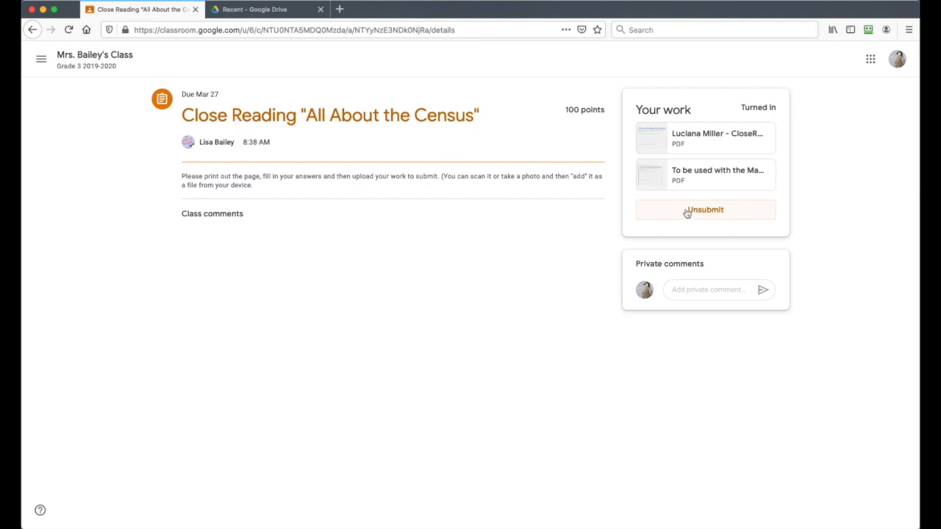
{"action": "mouse_move", "coordinate": [480, 286]}
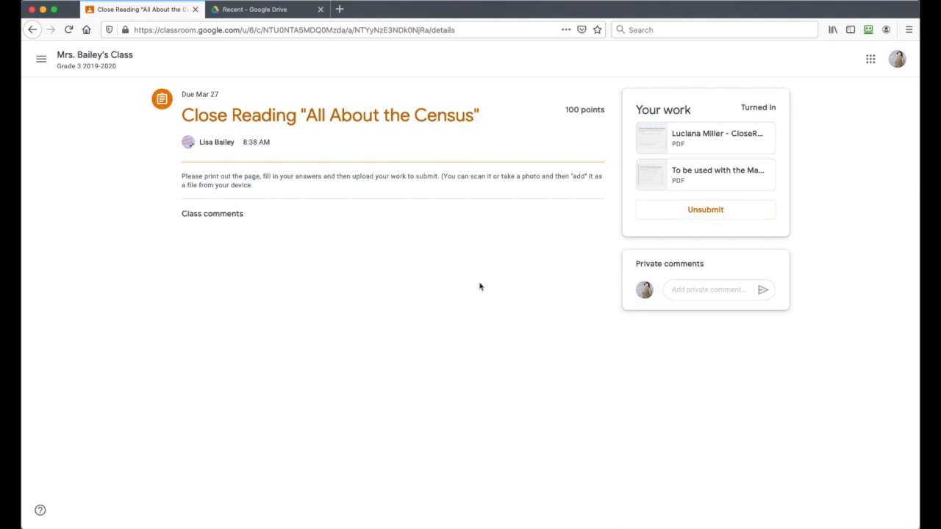
{"action": "left_click", "coordinate": [41, 59]}
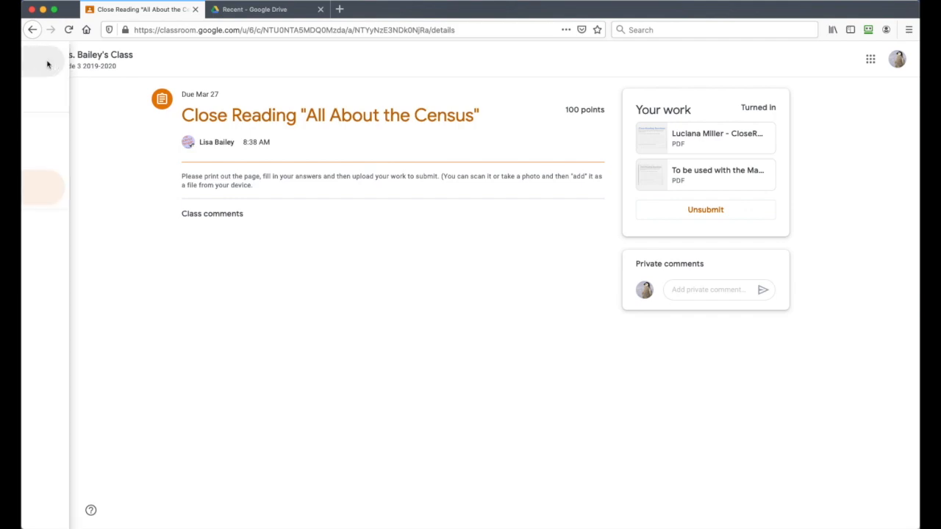
{"action": "left_click", "coordinate": [48, 64]}
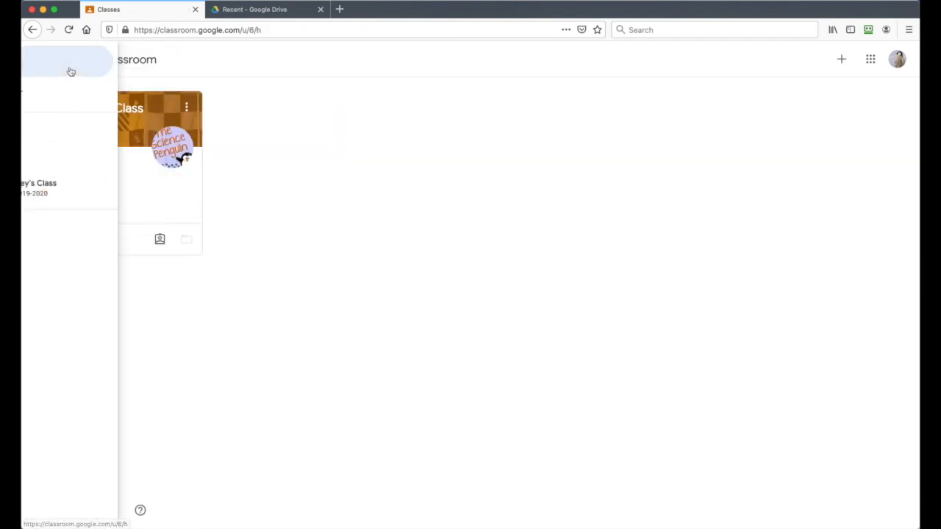